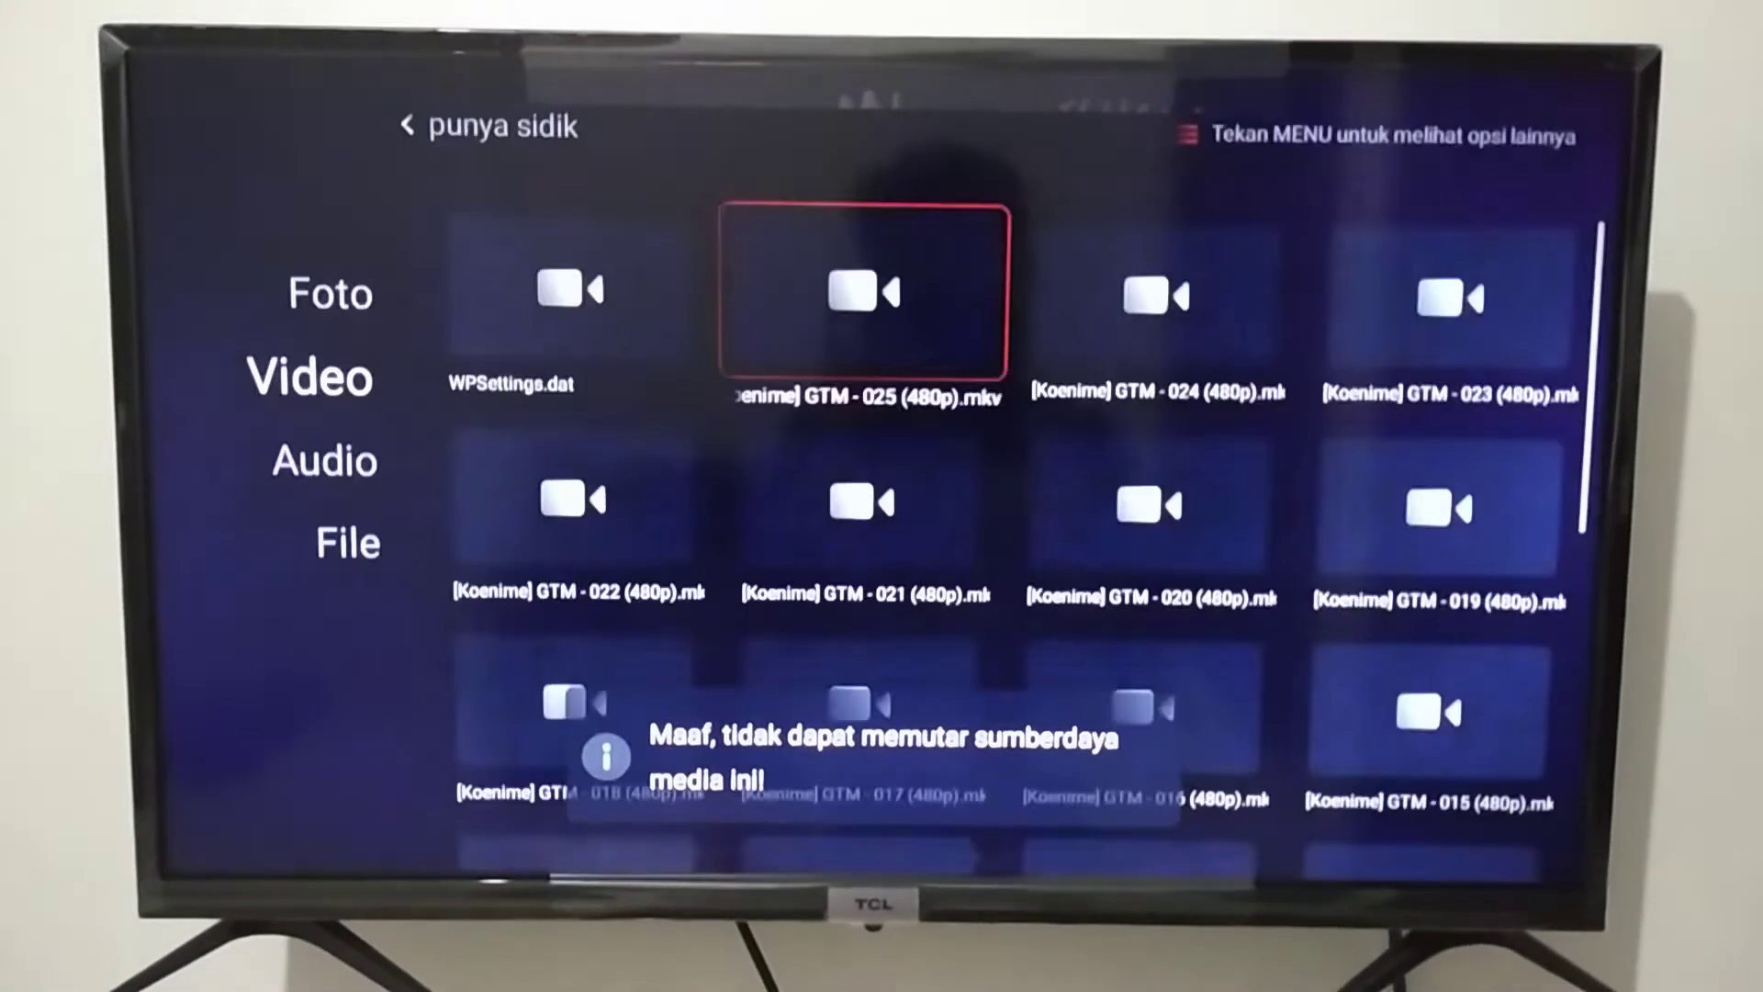
Step: Attempt the MKV episode in the Android TV media player and get the cannot-play error
scroll("right", 3)
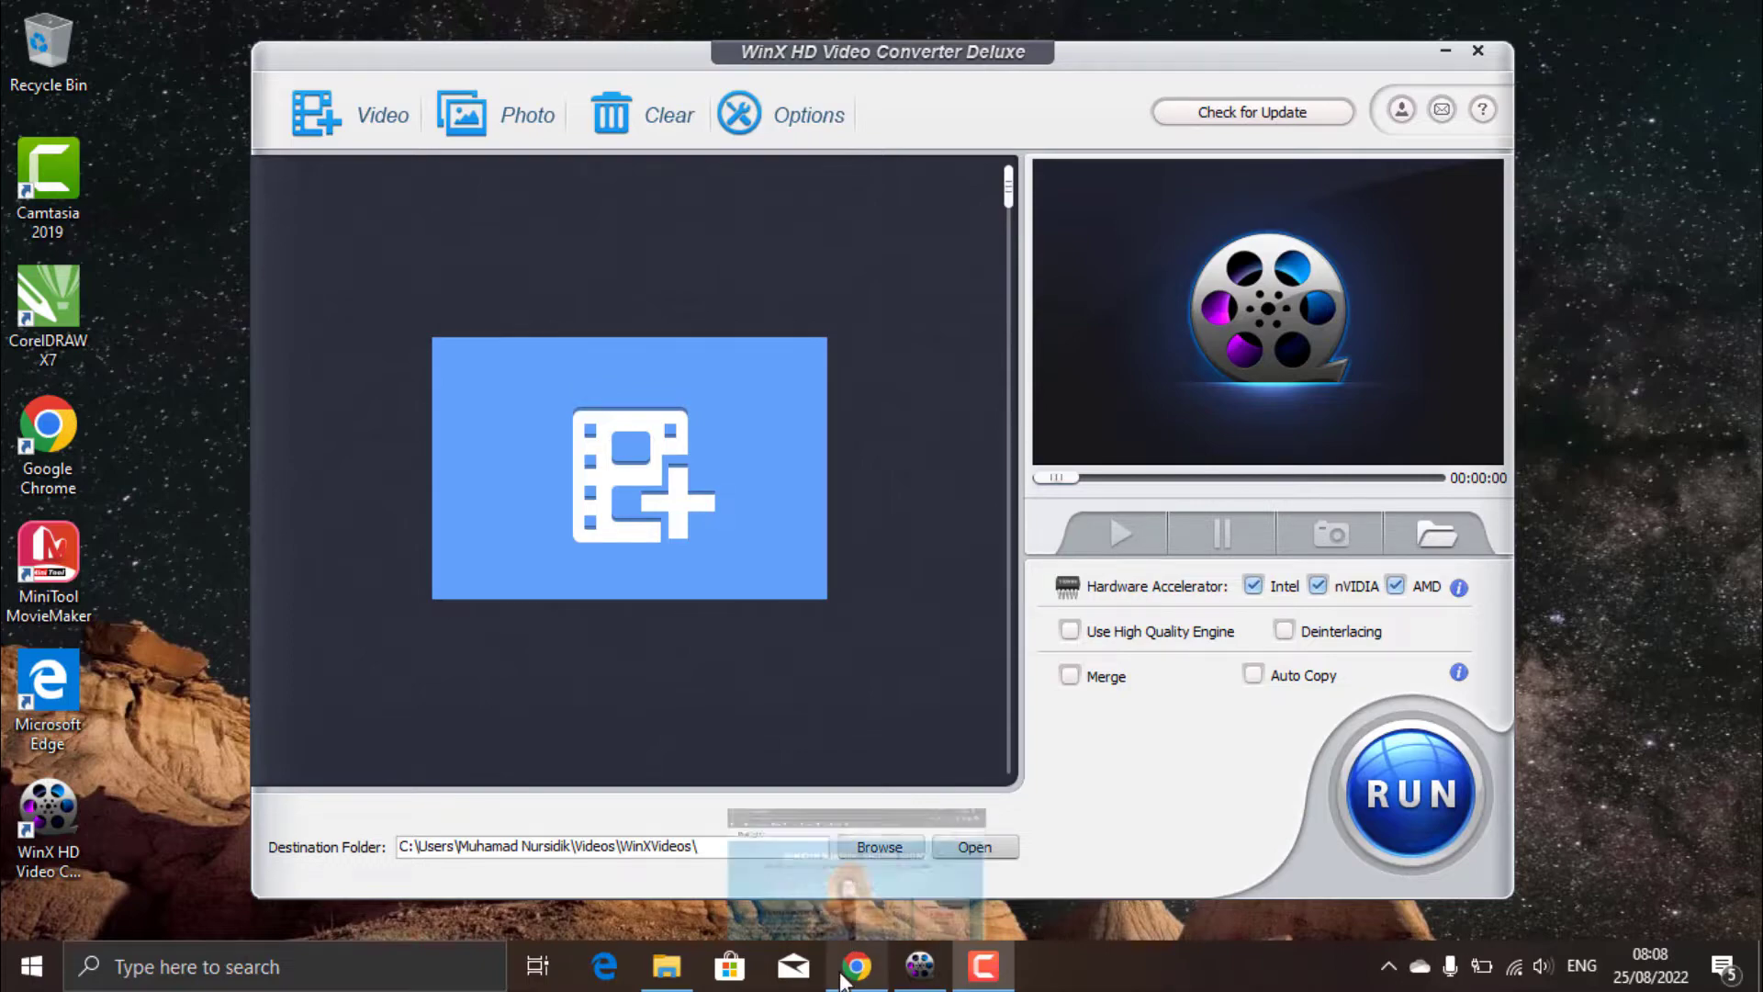
Step: Bring the WinX giveaway page forward, scroll to the free license box, then launch the converter
left_click(858, 968)
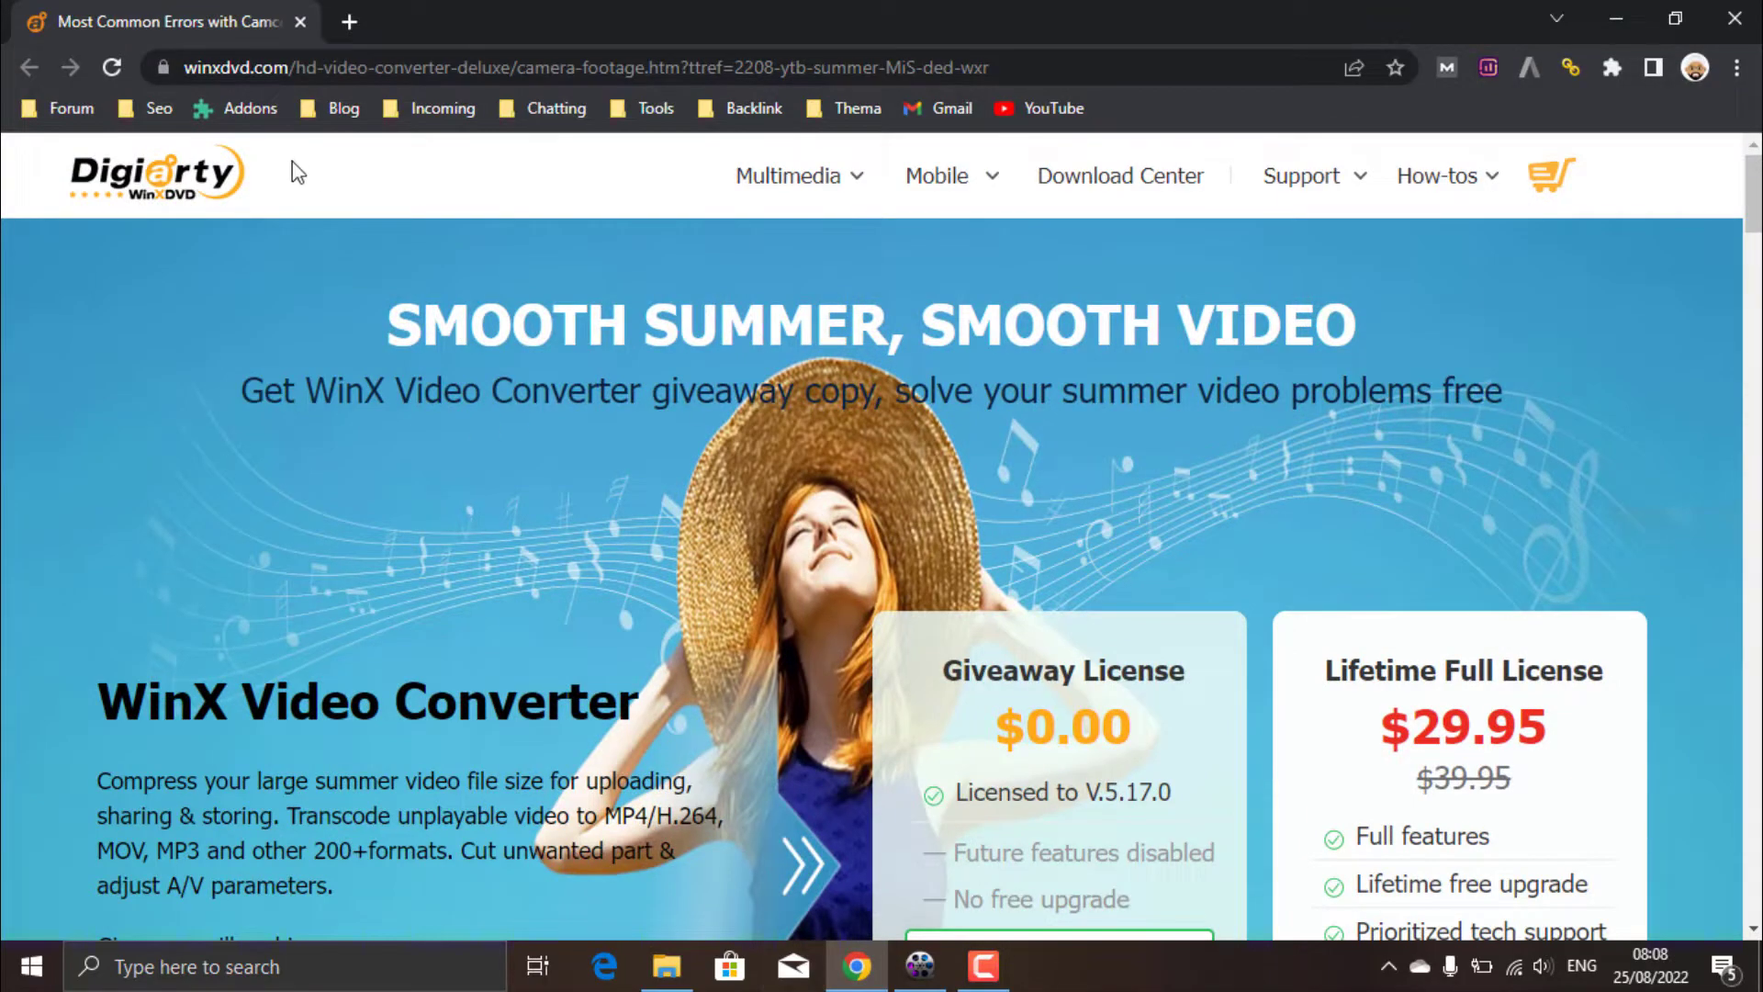
scroll("down", 3)
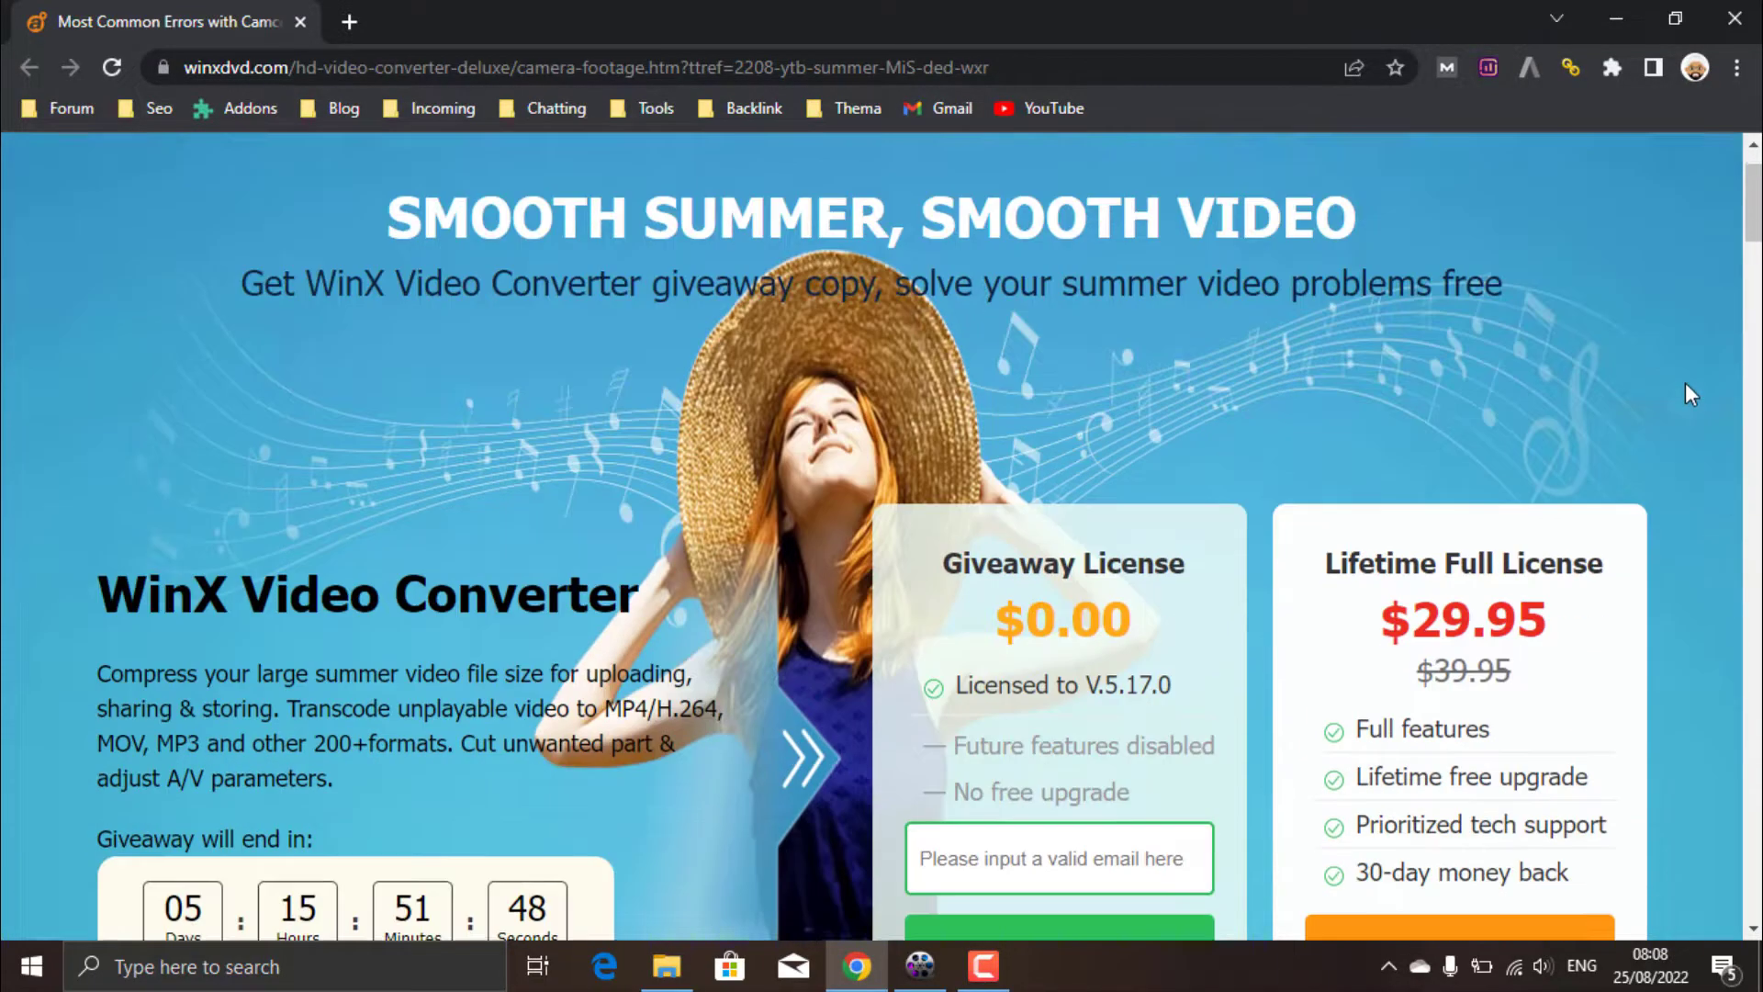
scroll("down", 3)
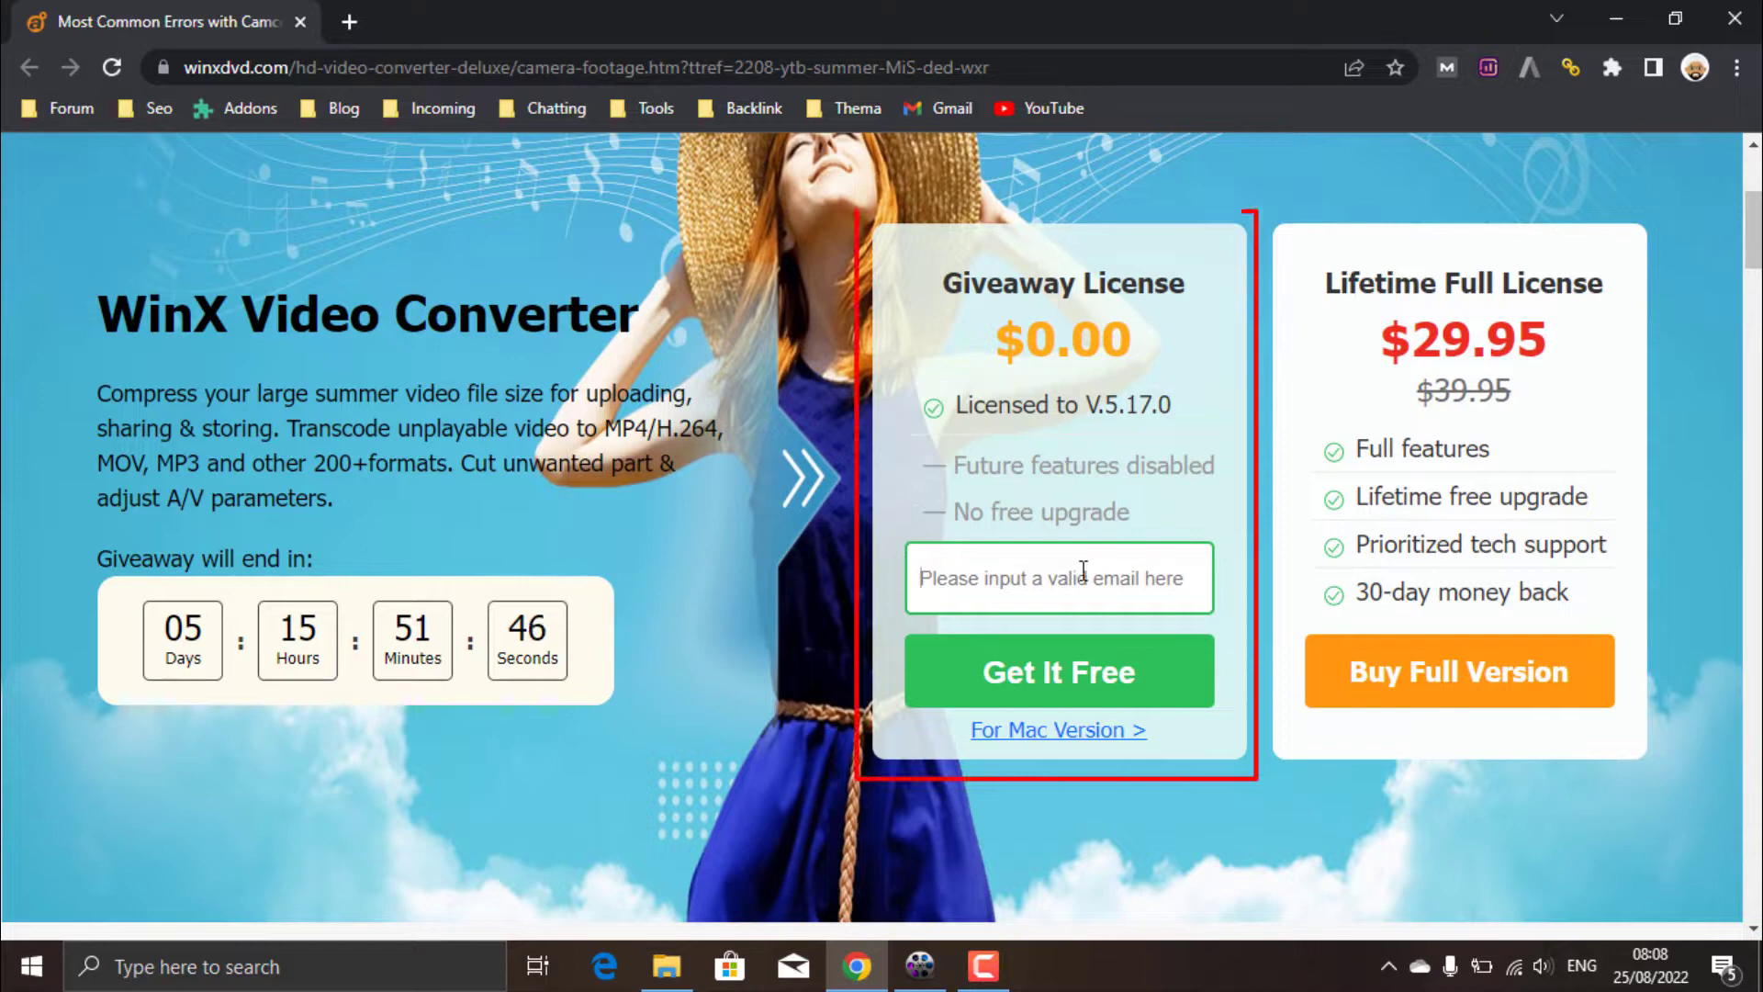
mouse_move(889, 455)
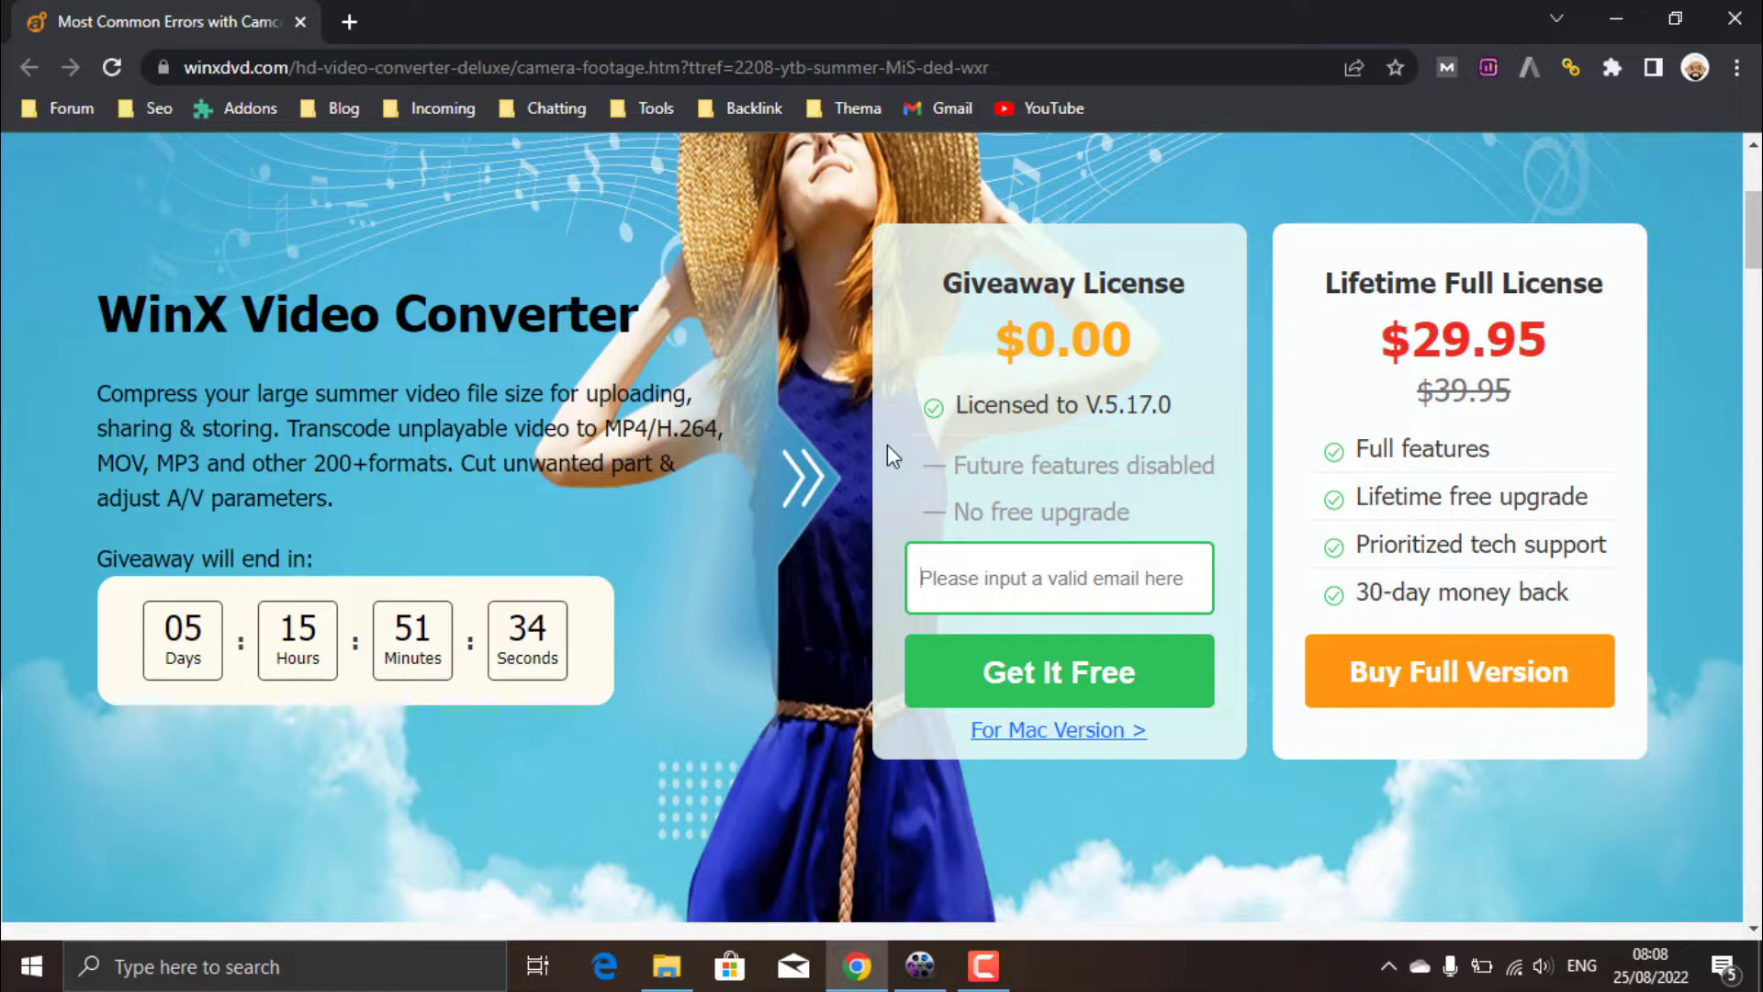
left_click(1058, 579)
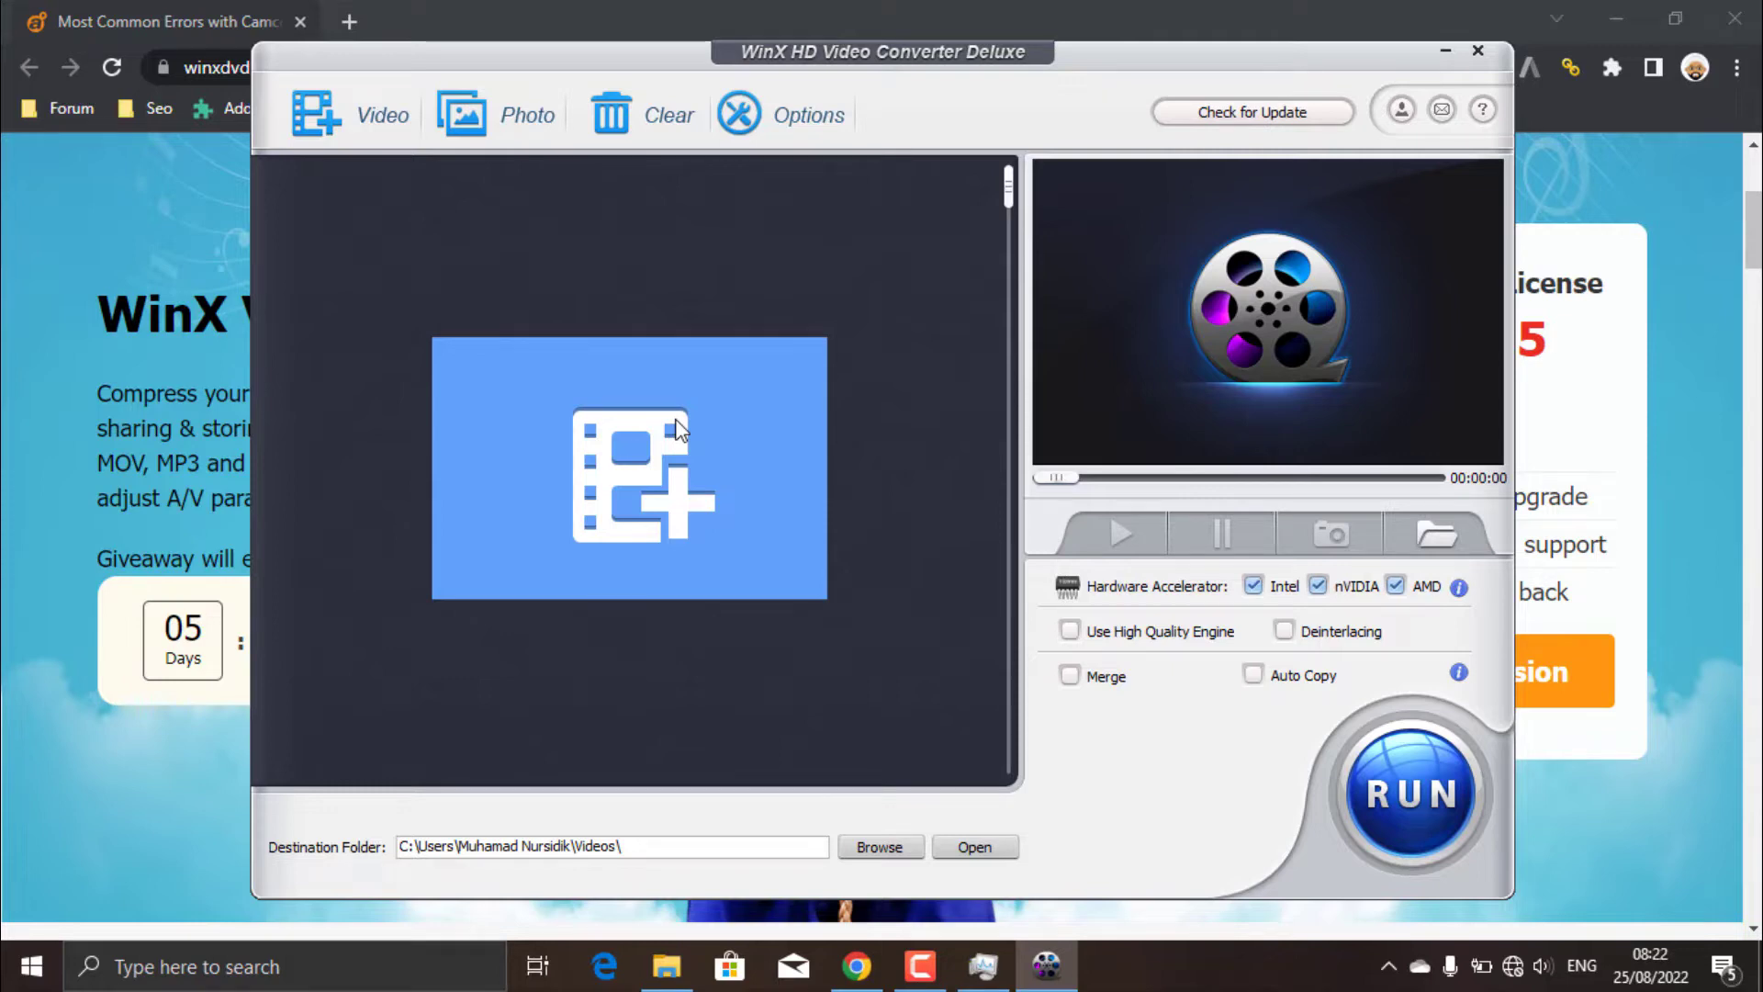
mouse_move(365, 121)
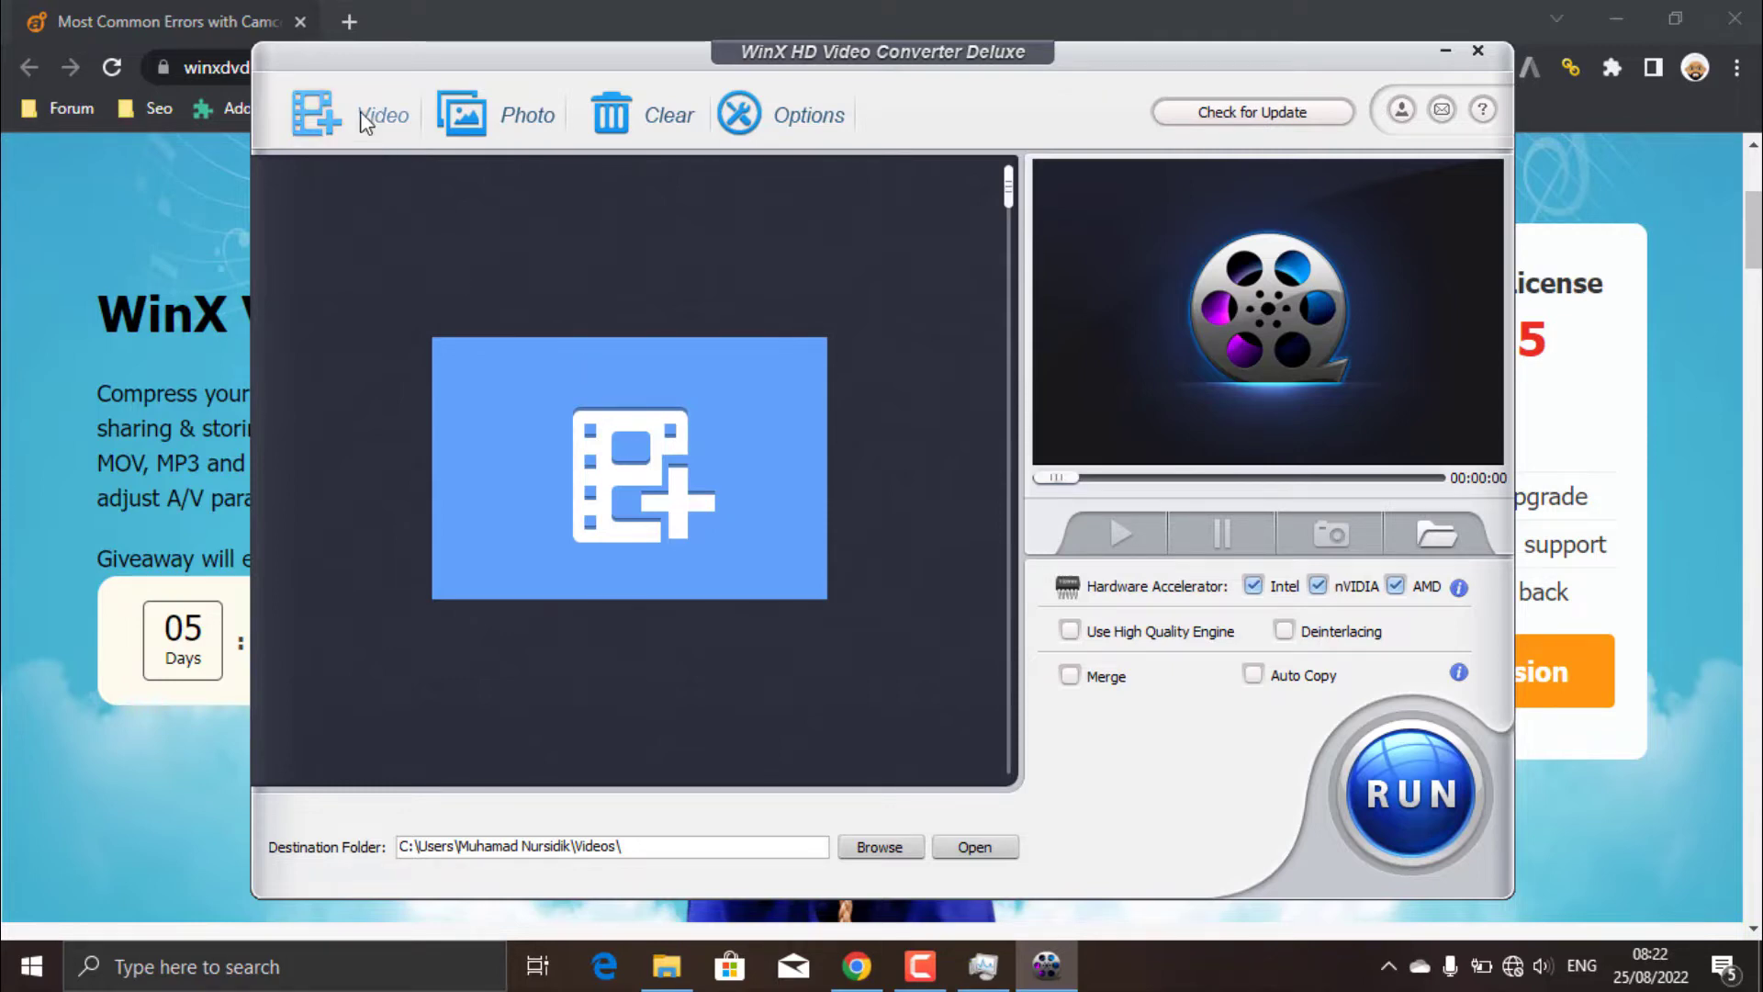
Step: Add the [Koenime] GTM - 003 (480p).mkv episode from the Videos folder via '+ Video'
left_click(316, 114)
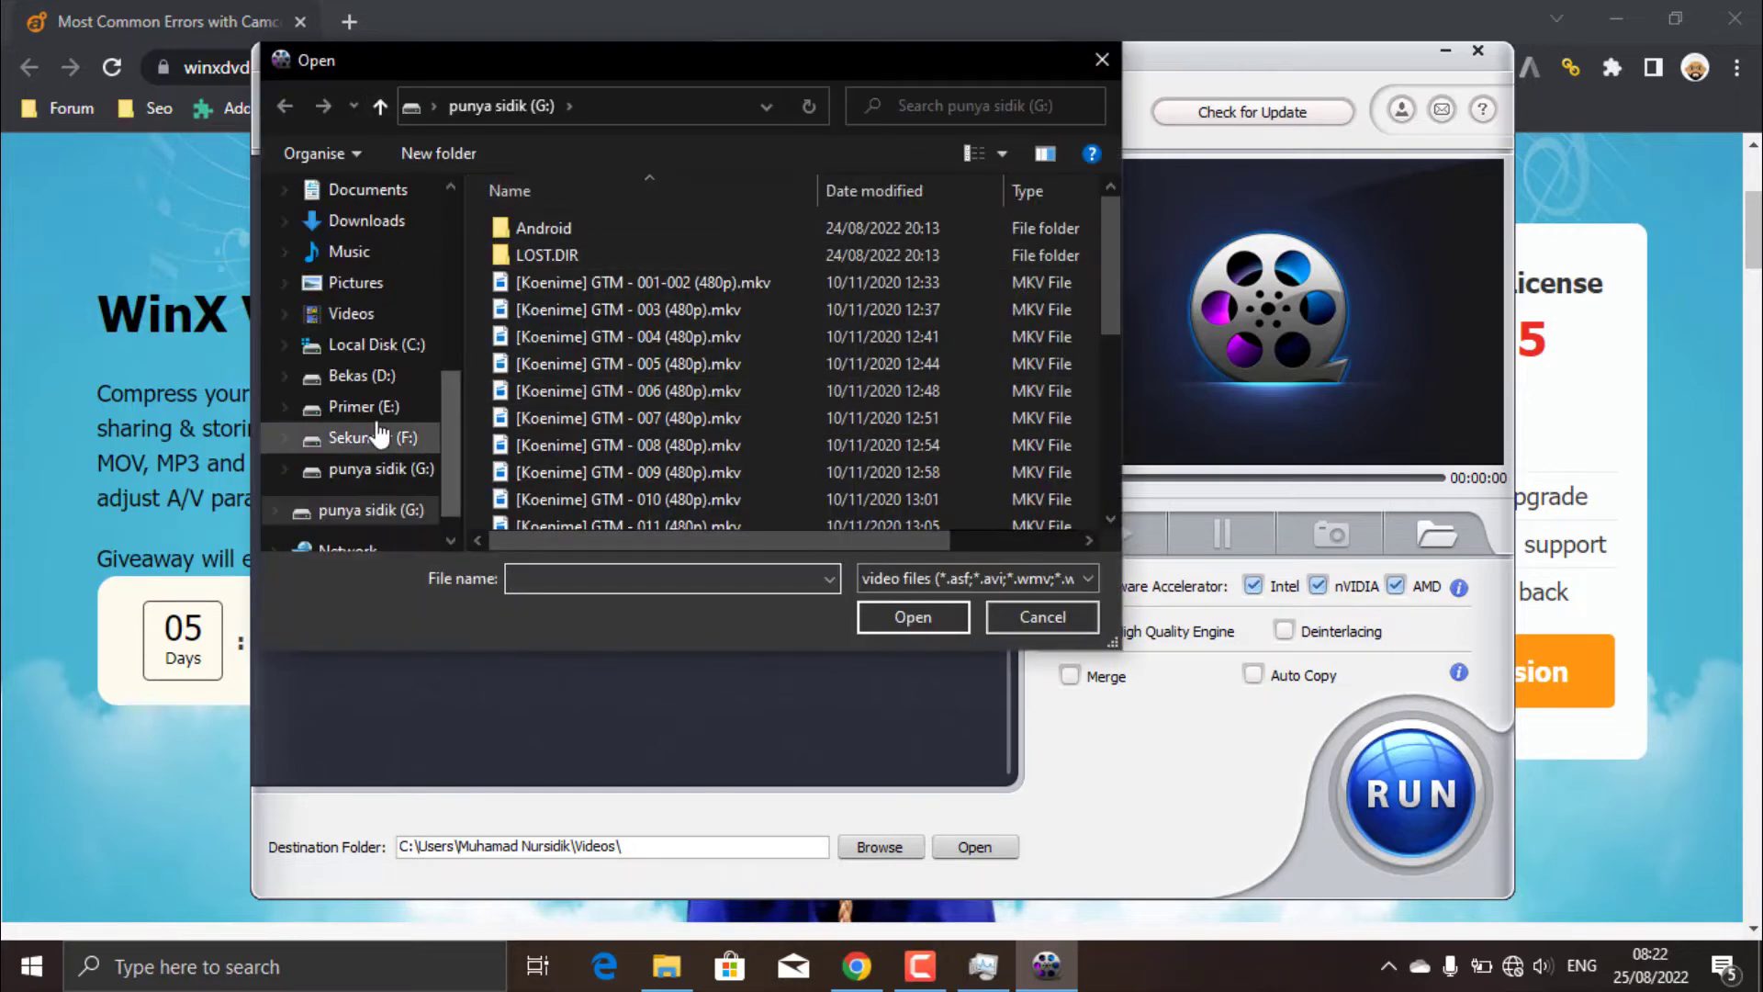
left_click(351, 314)
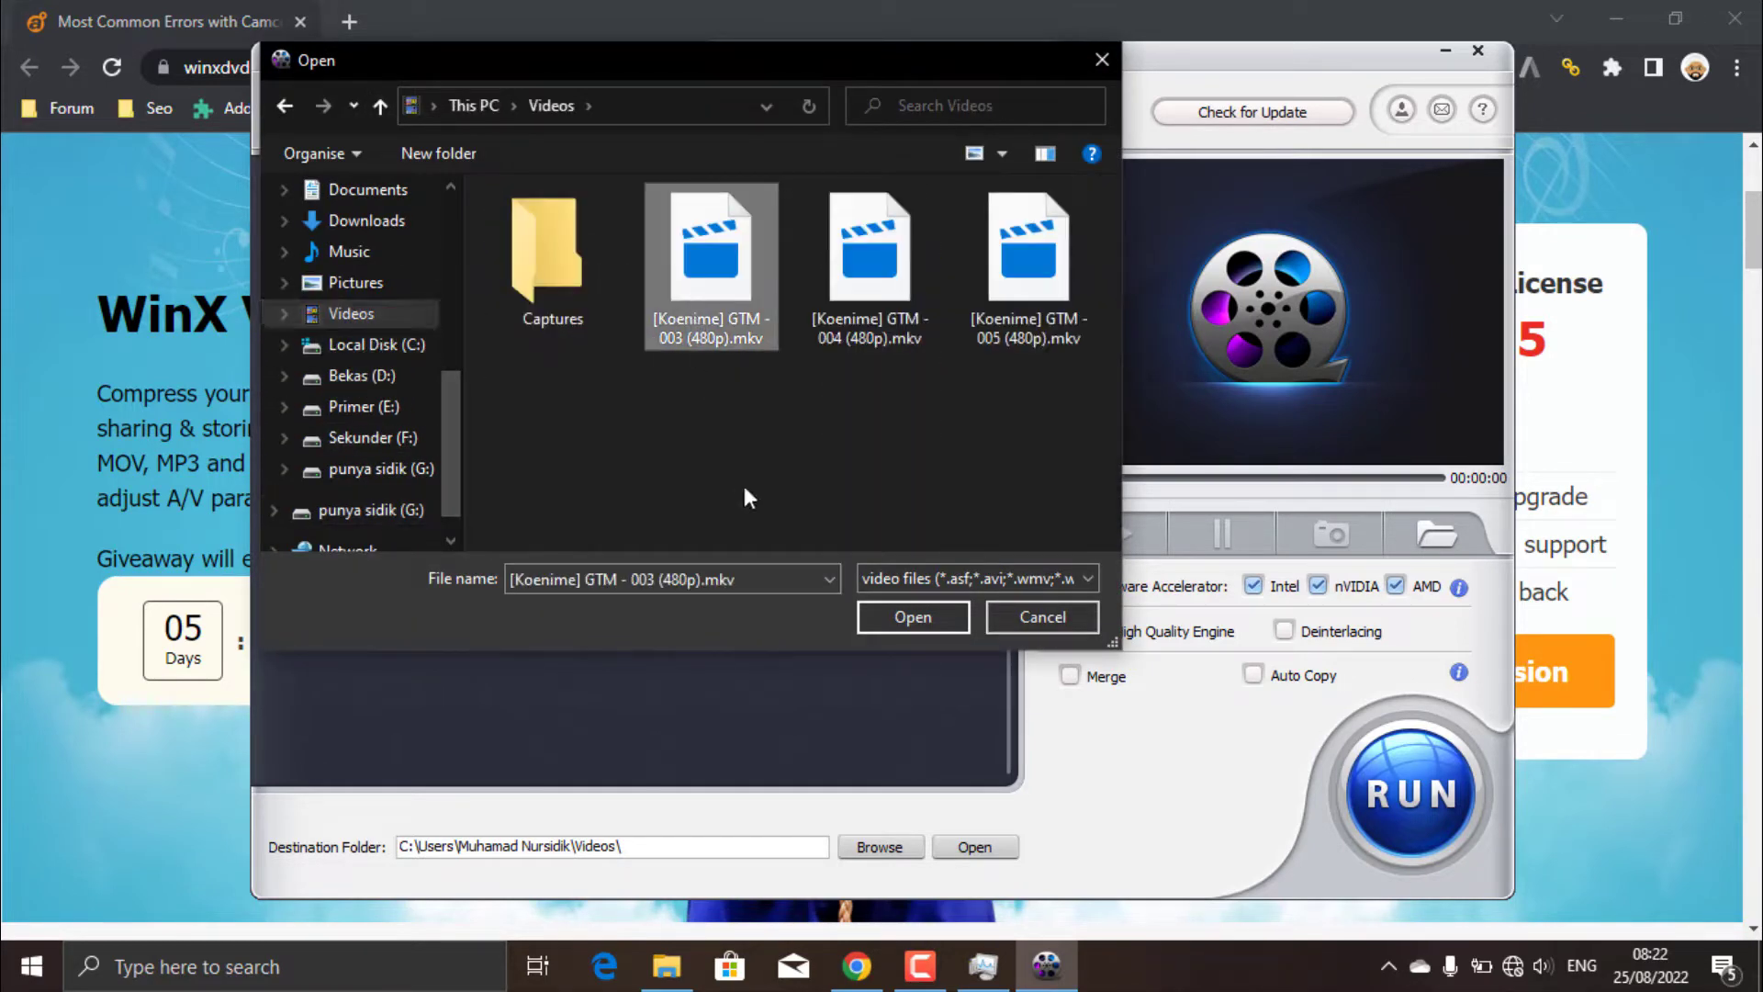
left_click(1026, 248)
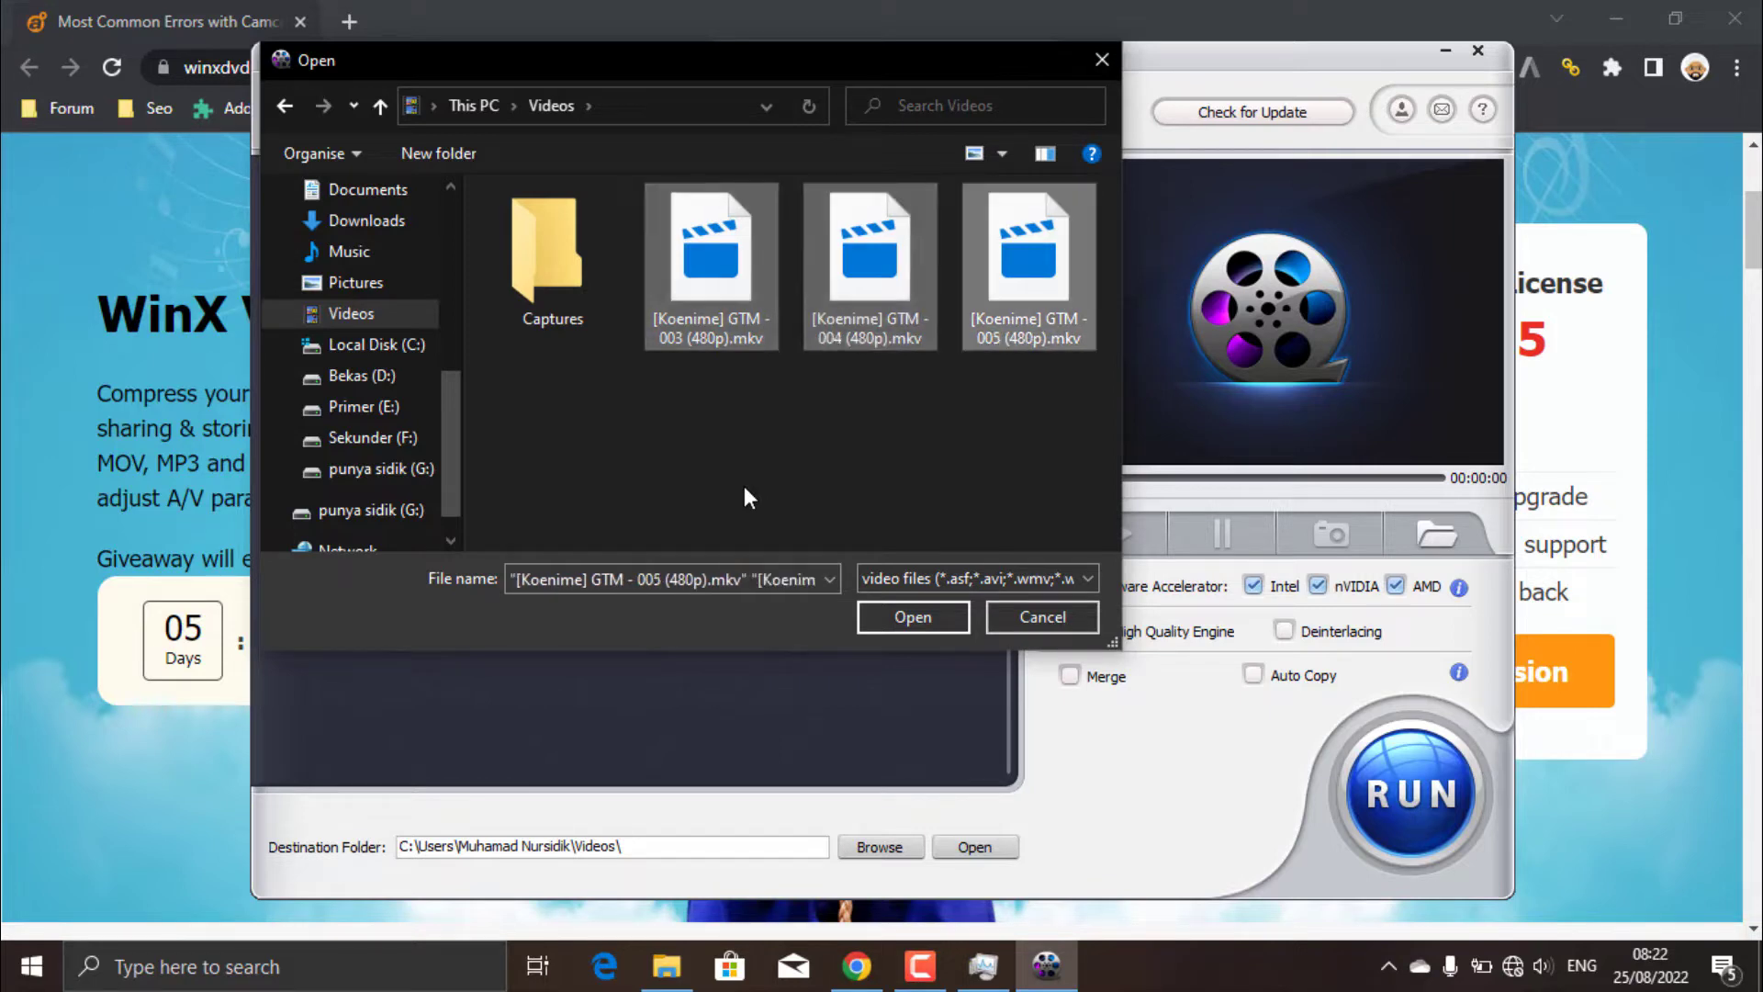
left_click(709, 259)
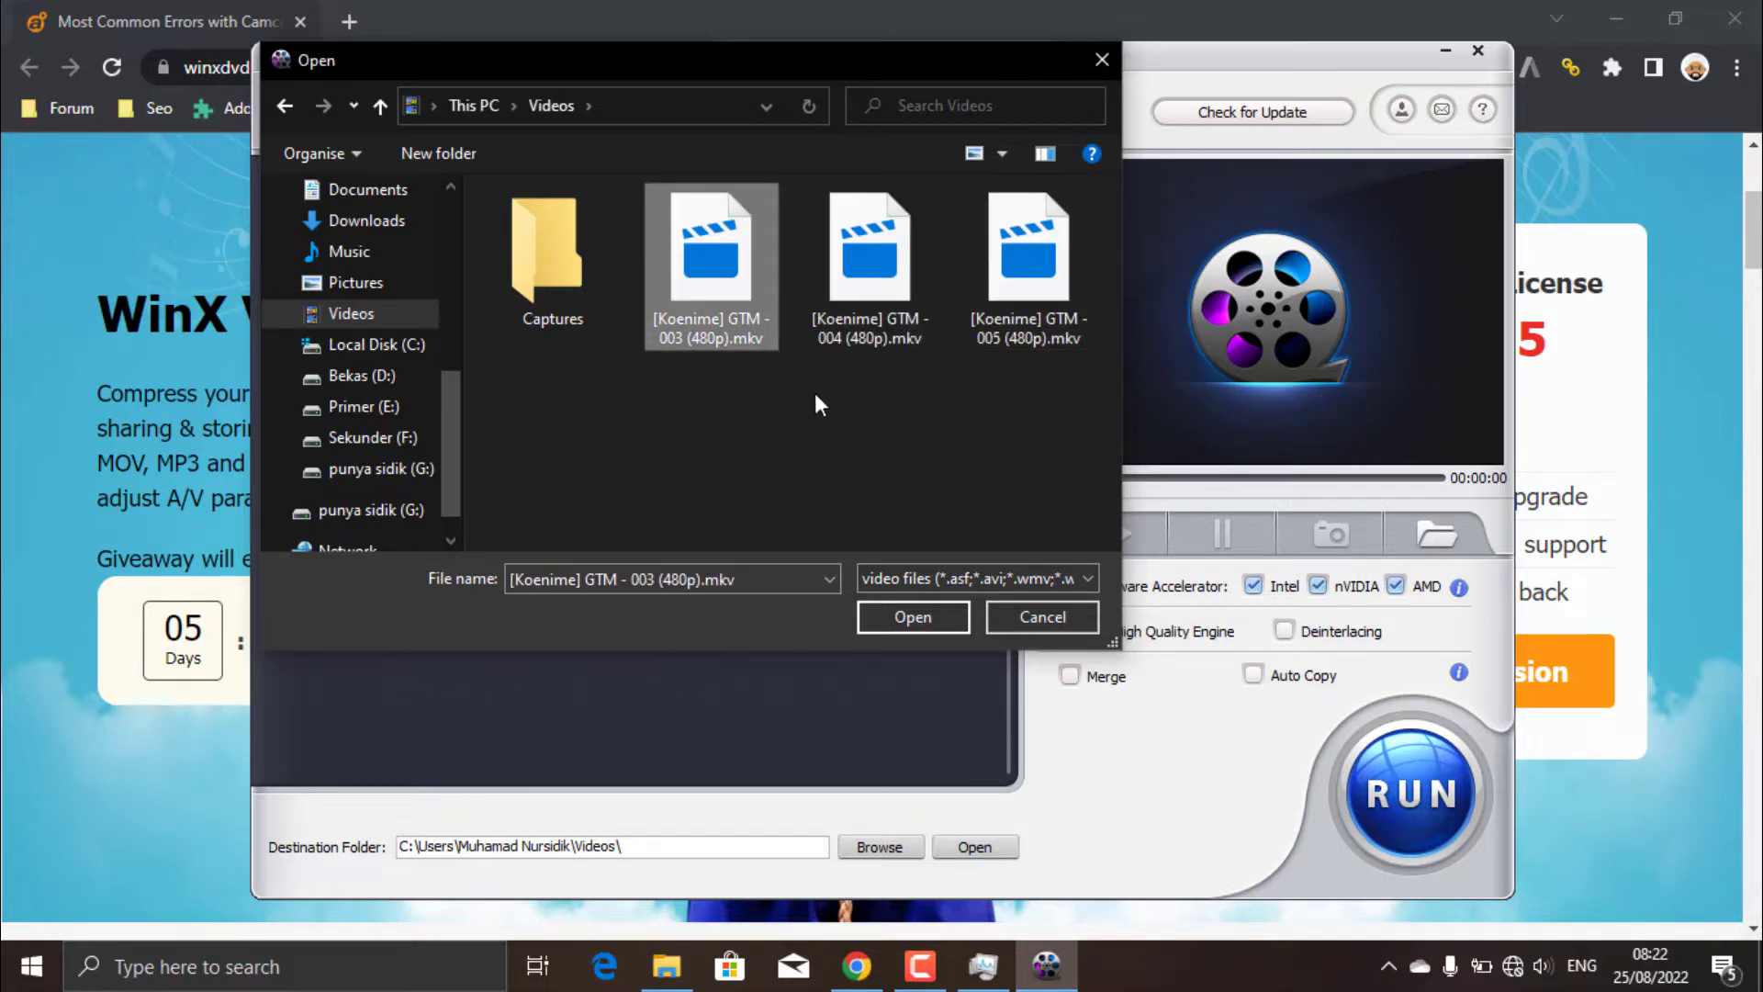
left_click(912, 617)
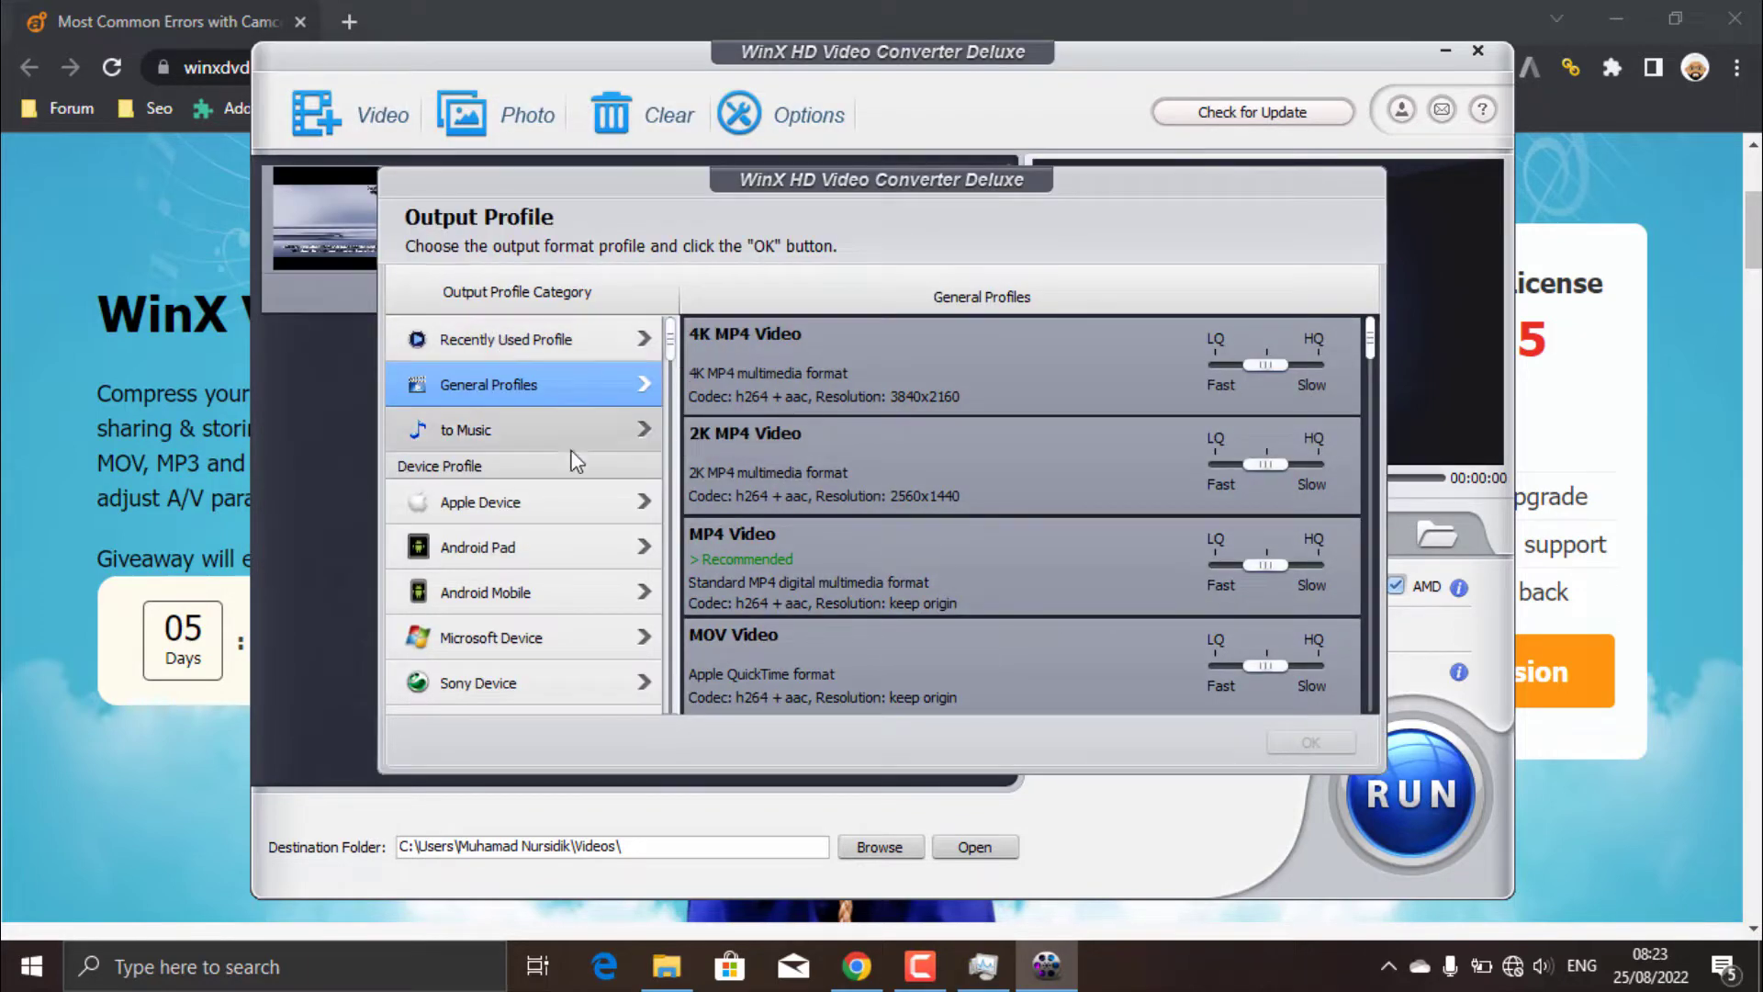
mouse_move(672, 344)
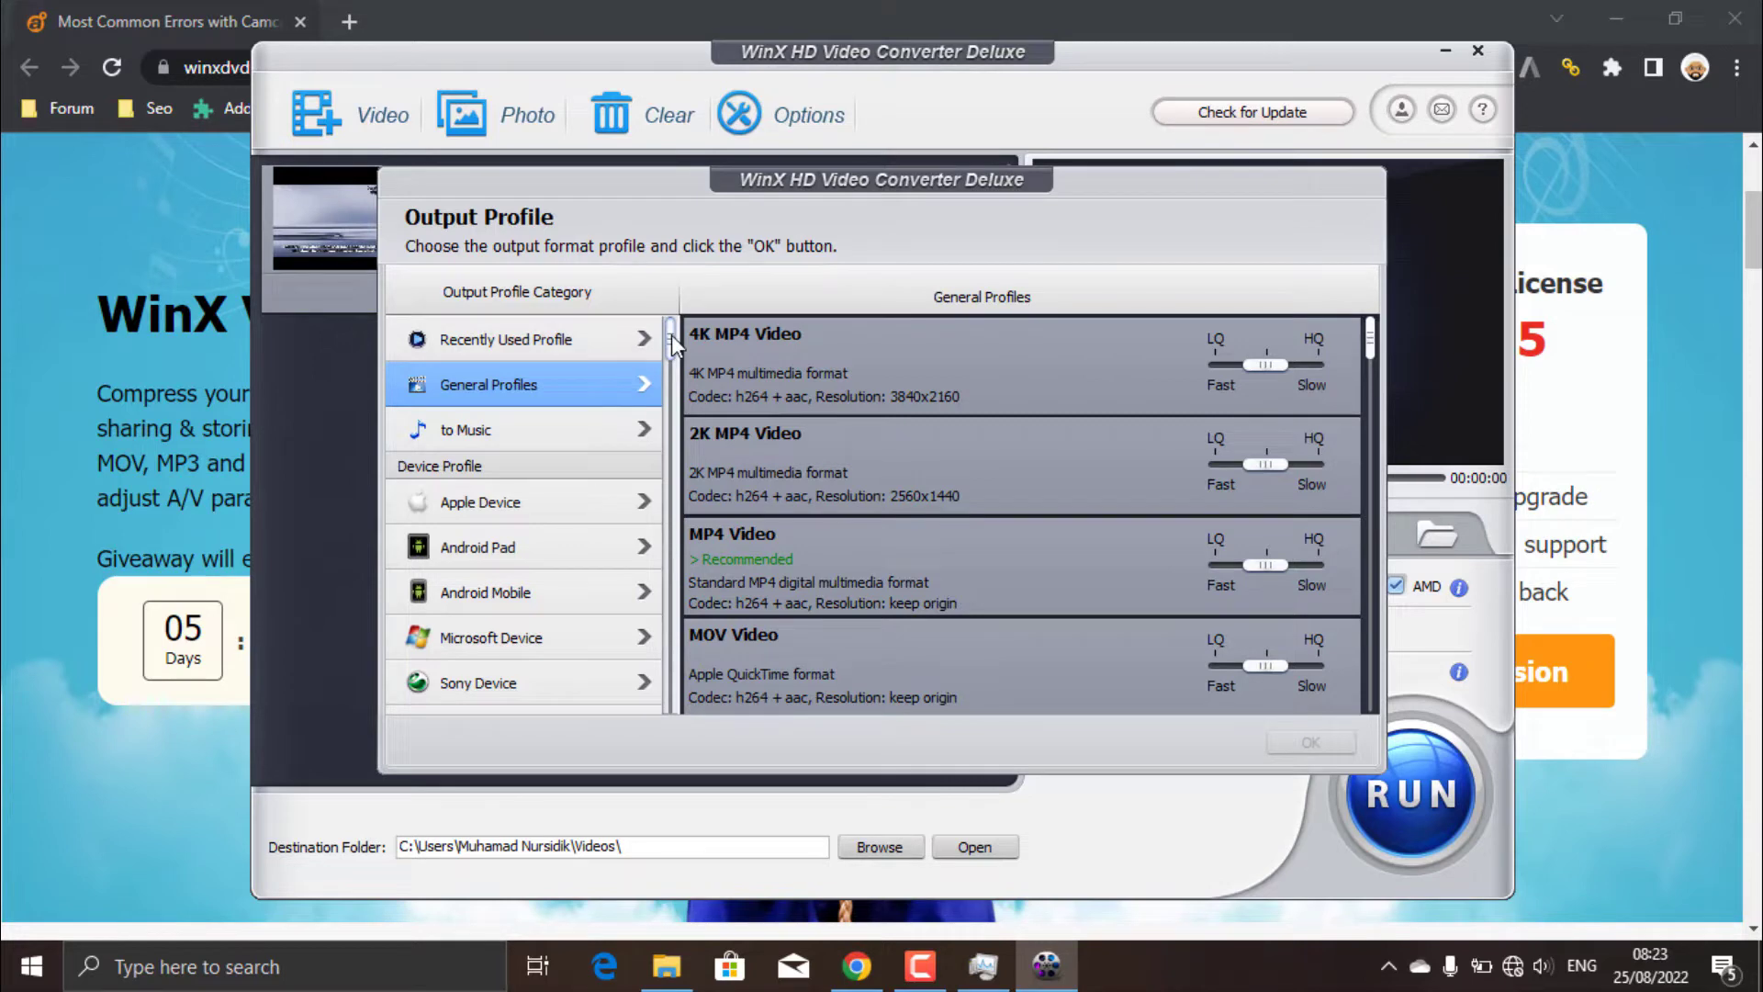
Step: Browse the TV video profiles, then choose MP4 Video under General Profiles as output
scroll("down", 3)
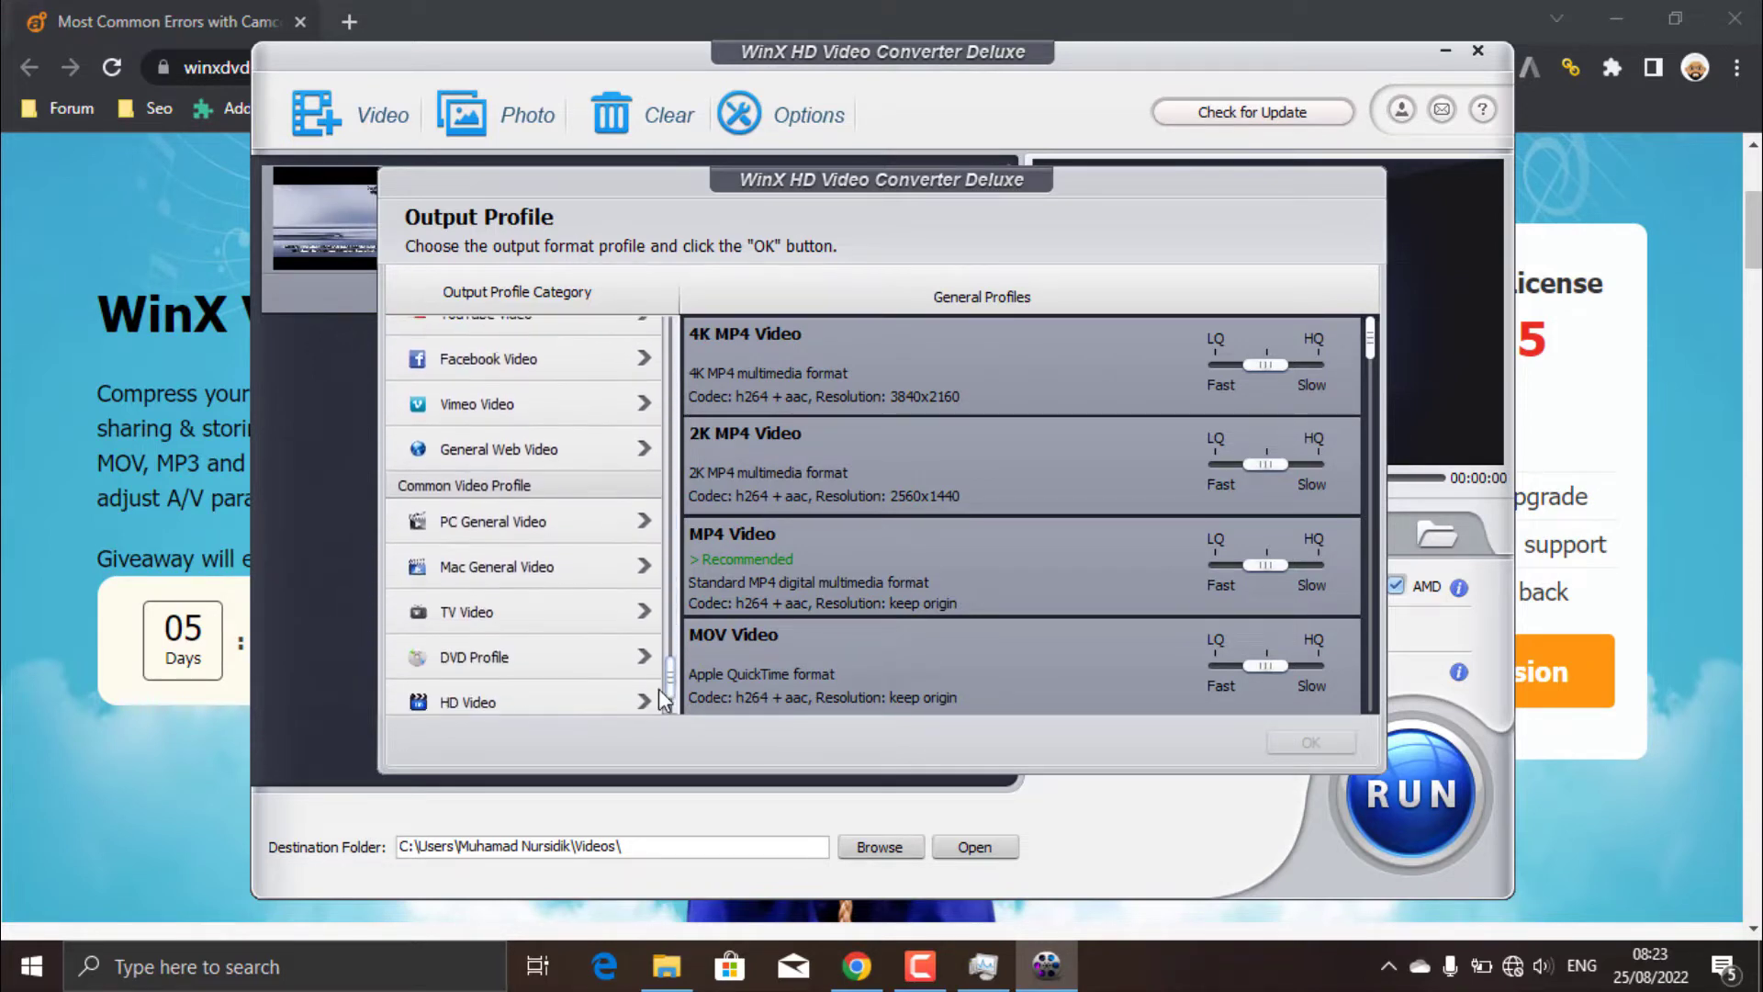
left_click(494, 602)
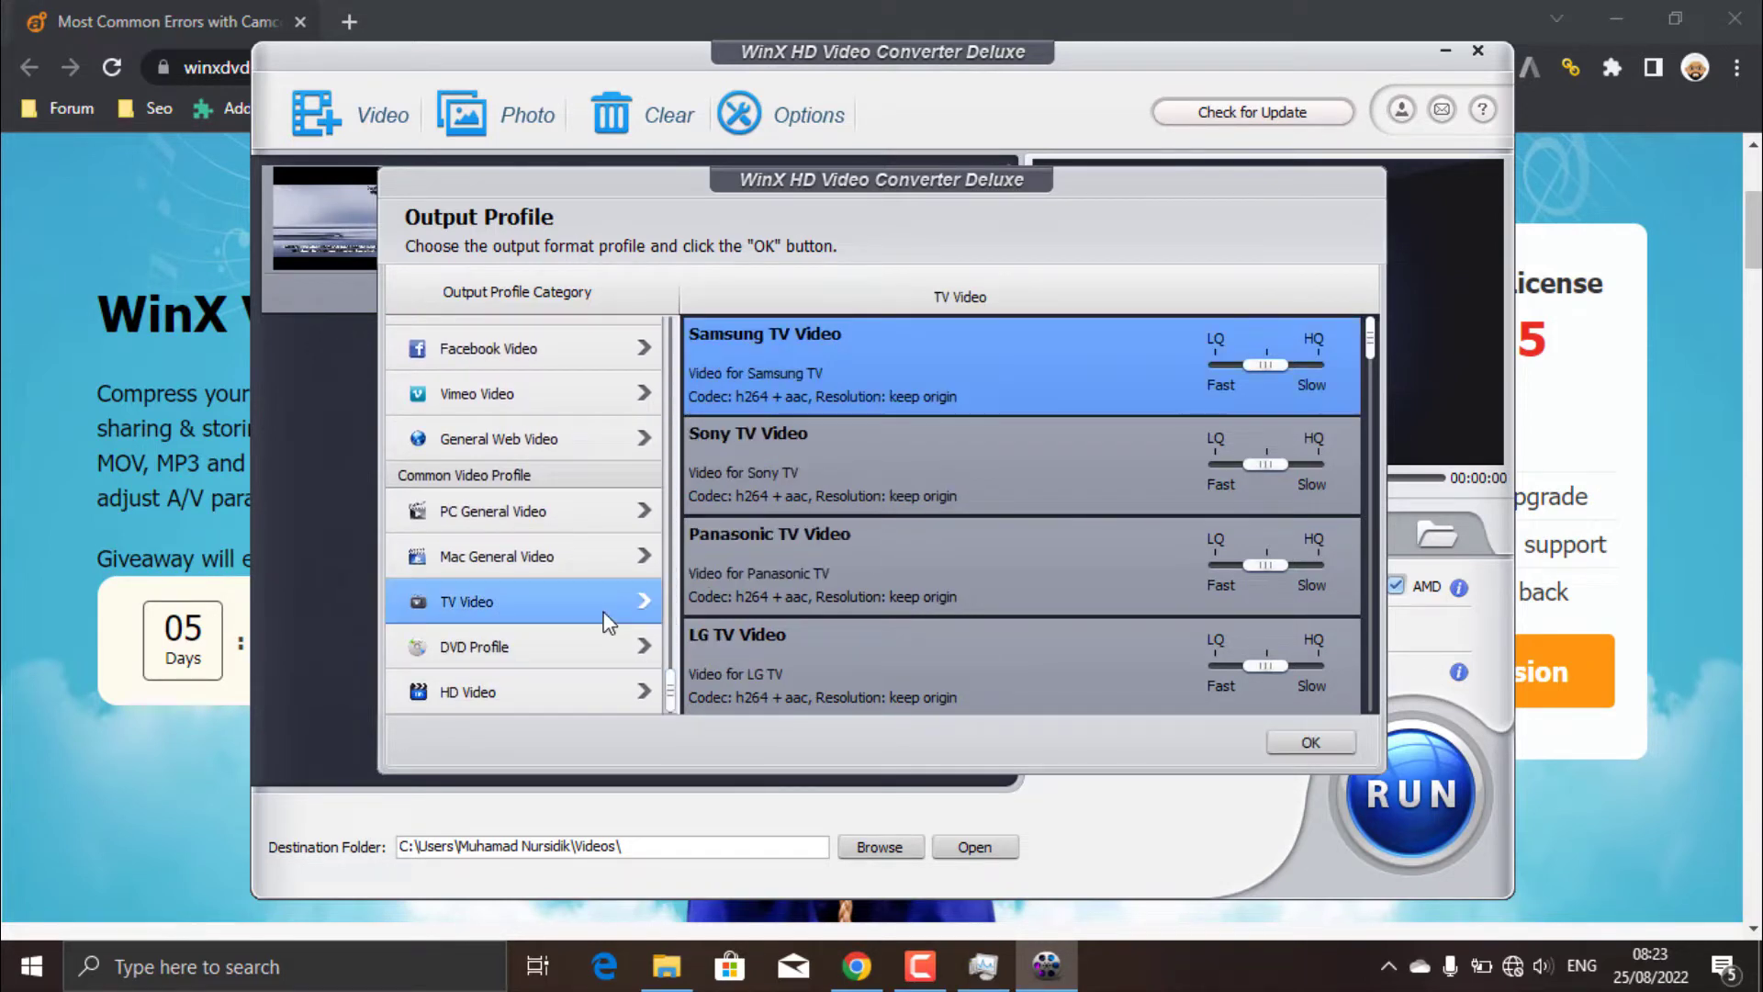
mouse_move(670, 683)
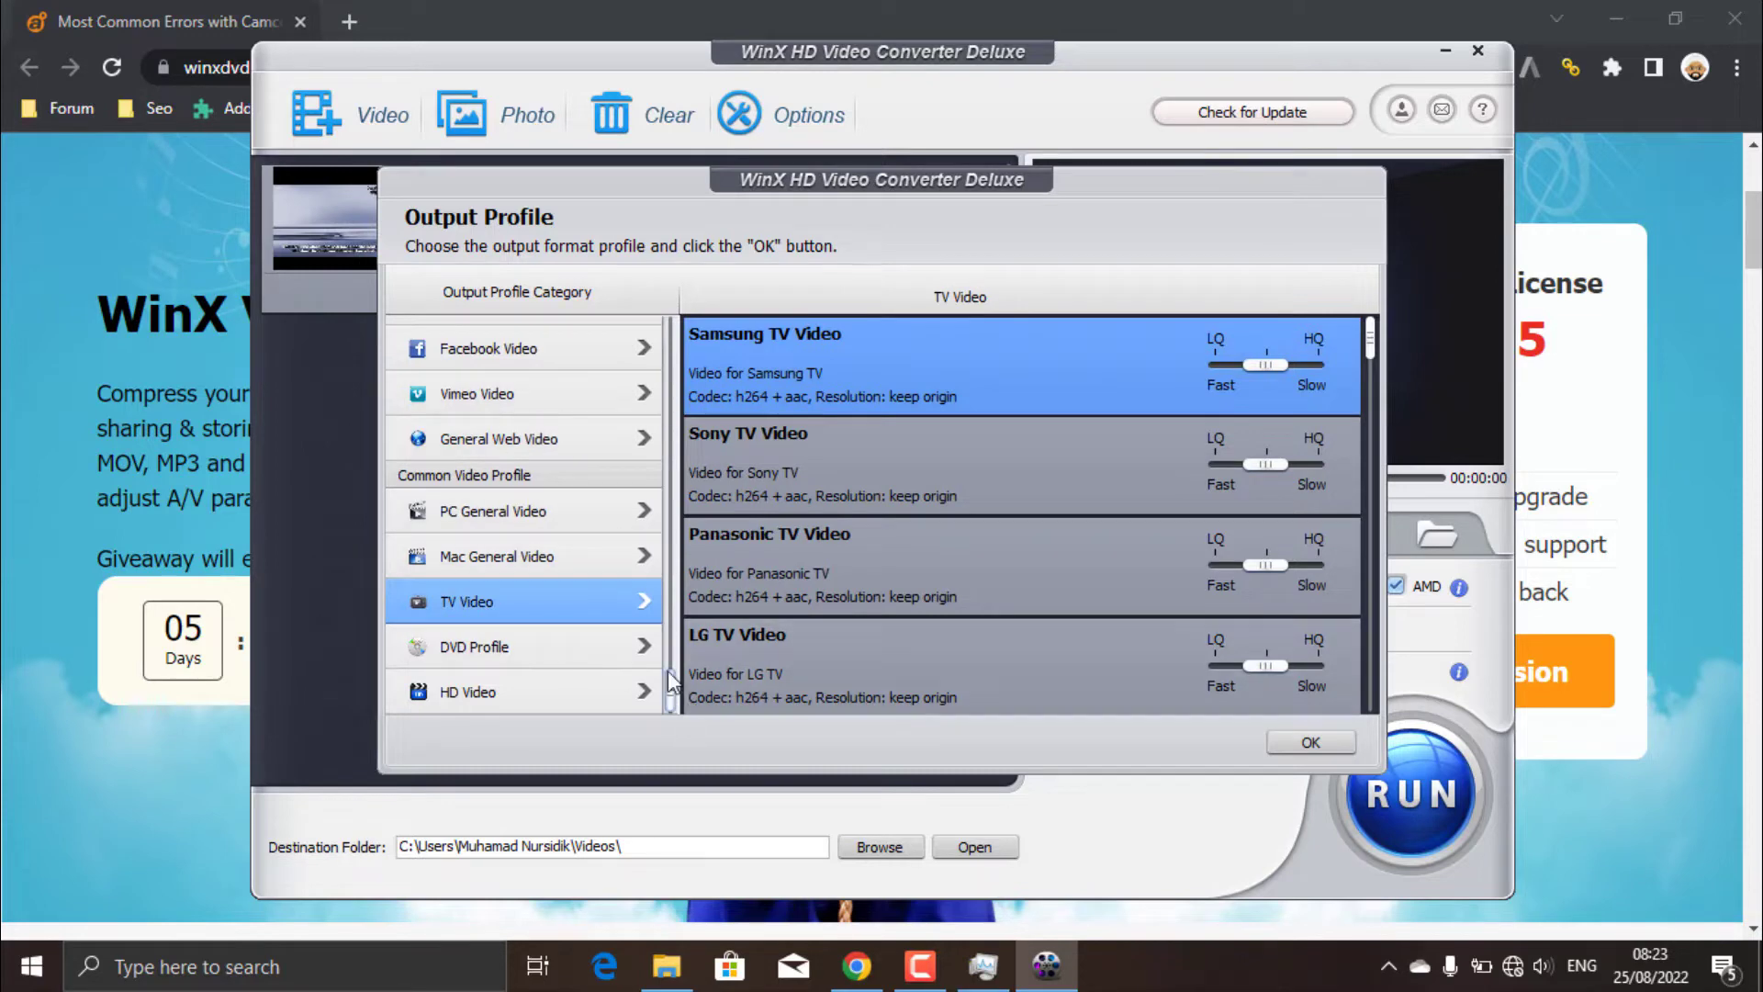
scroll("up", 3)
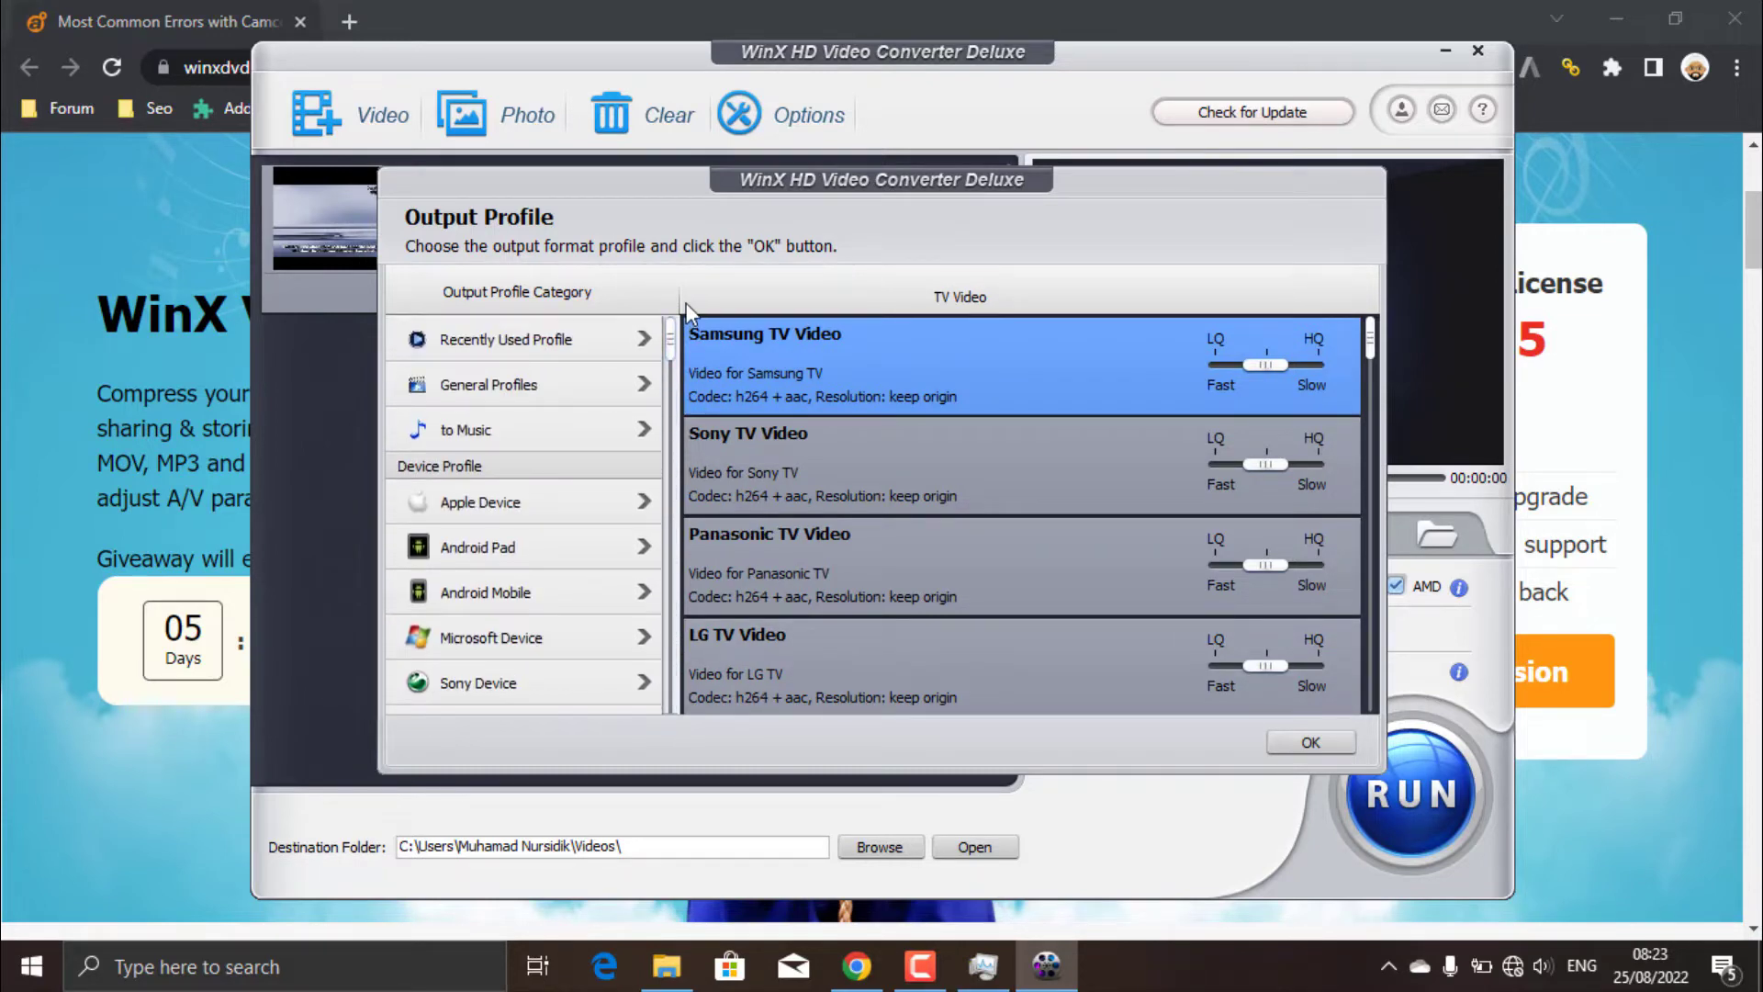
left_click(488, 384)
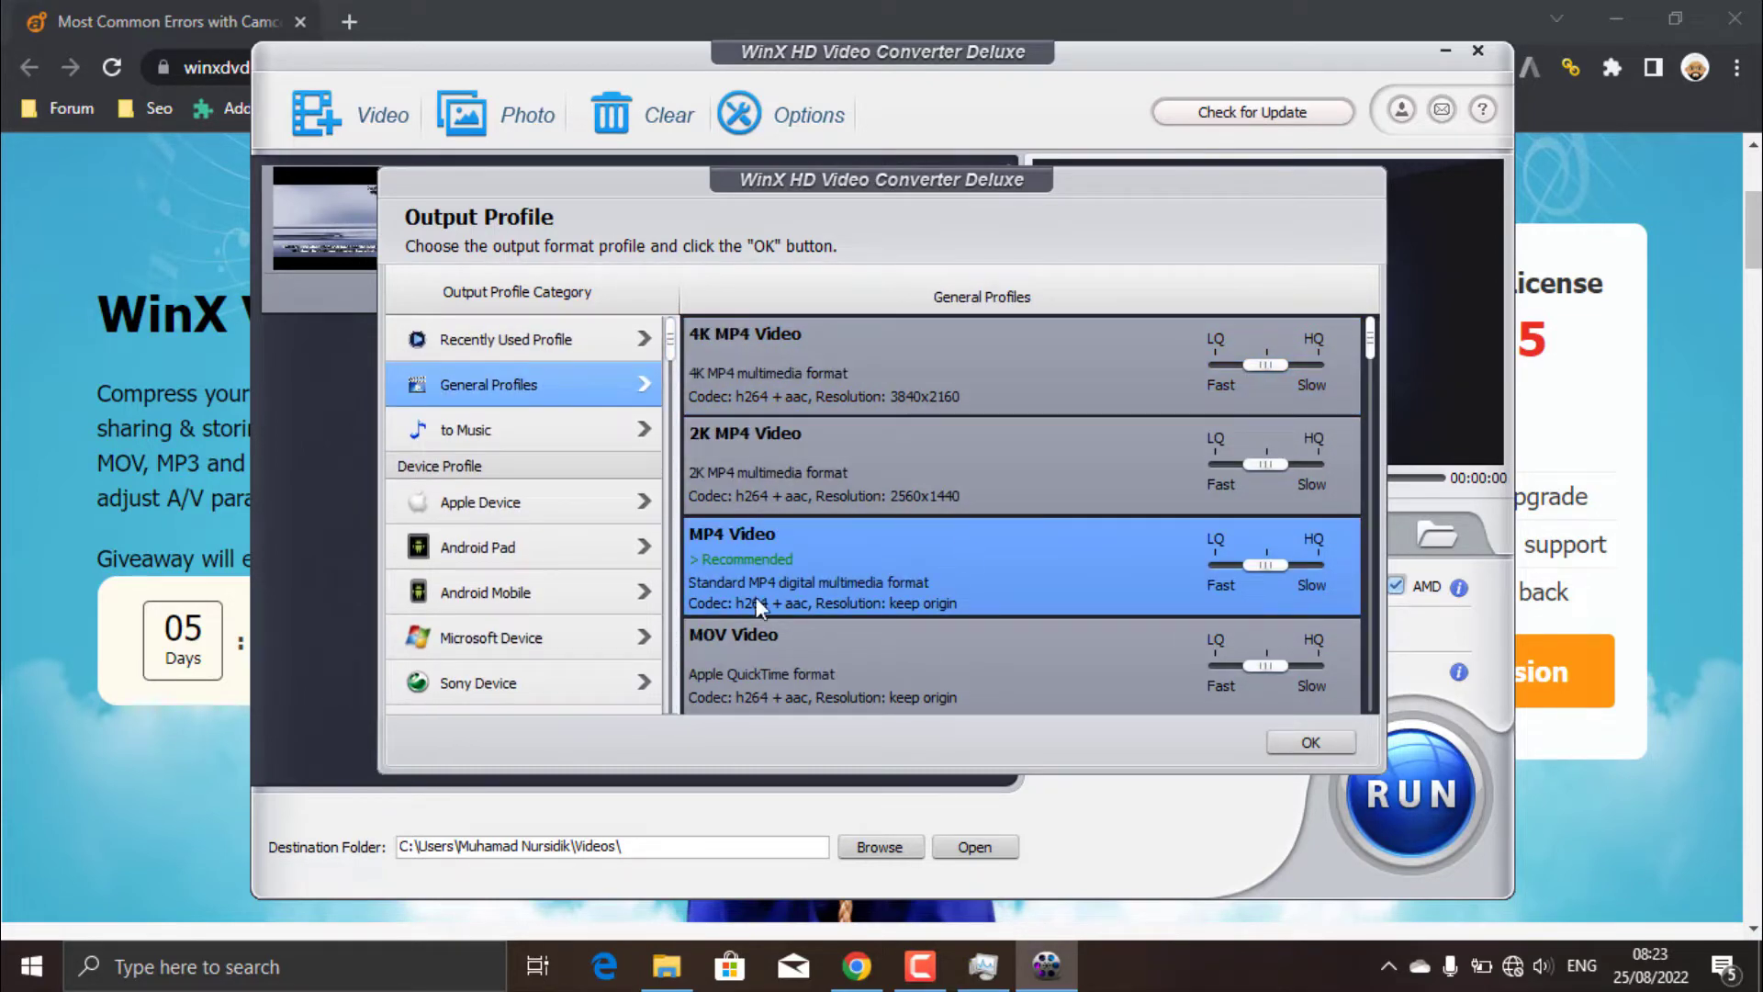
mouse_move(1028, 569)
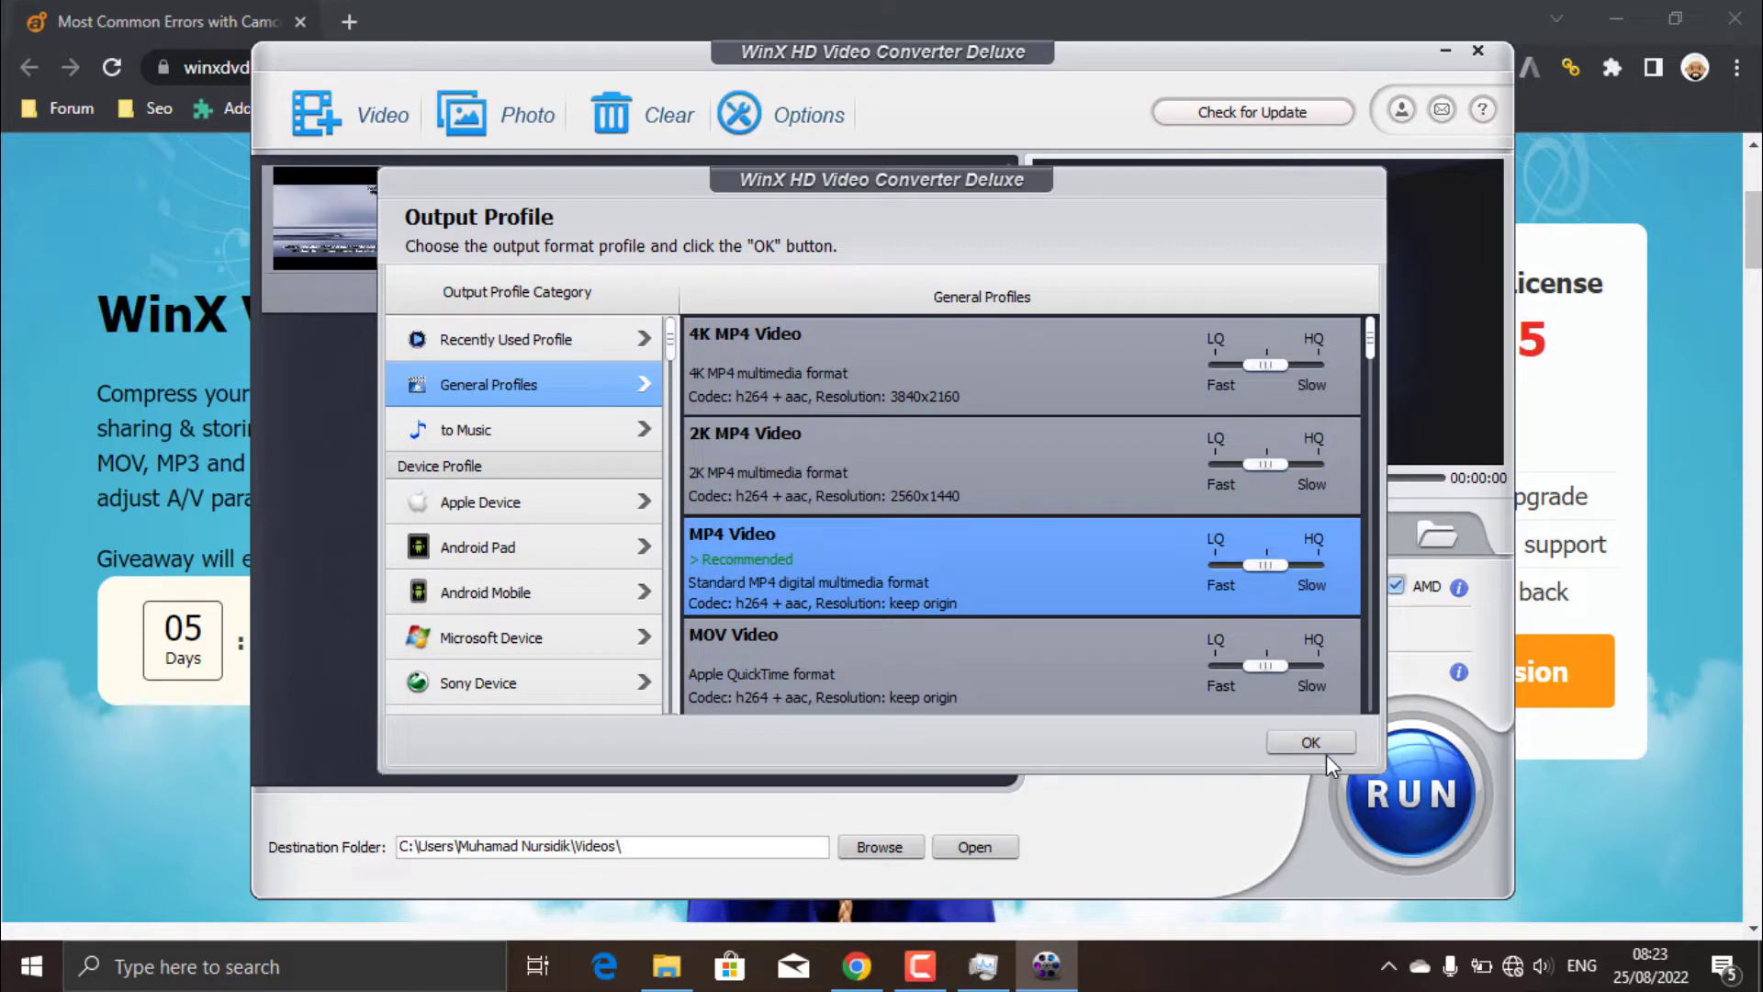
Step: Confirm the MP4 Video profile and enable Adjust Audio Volume in the episode's Edit window
left_click(1309, 742)
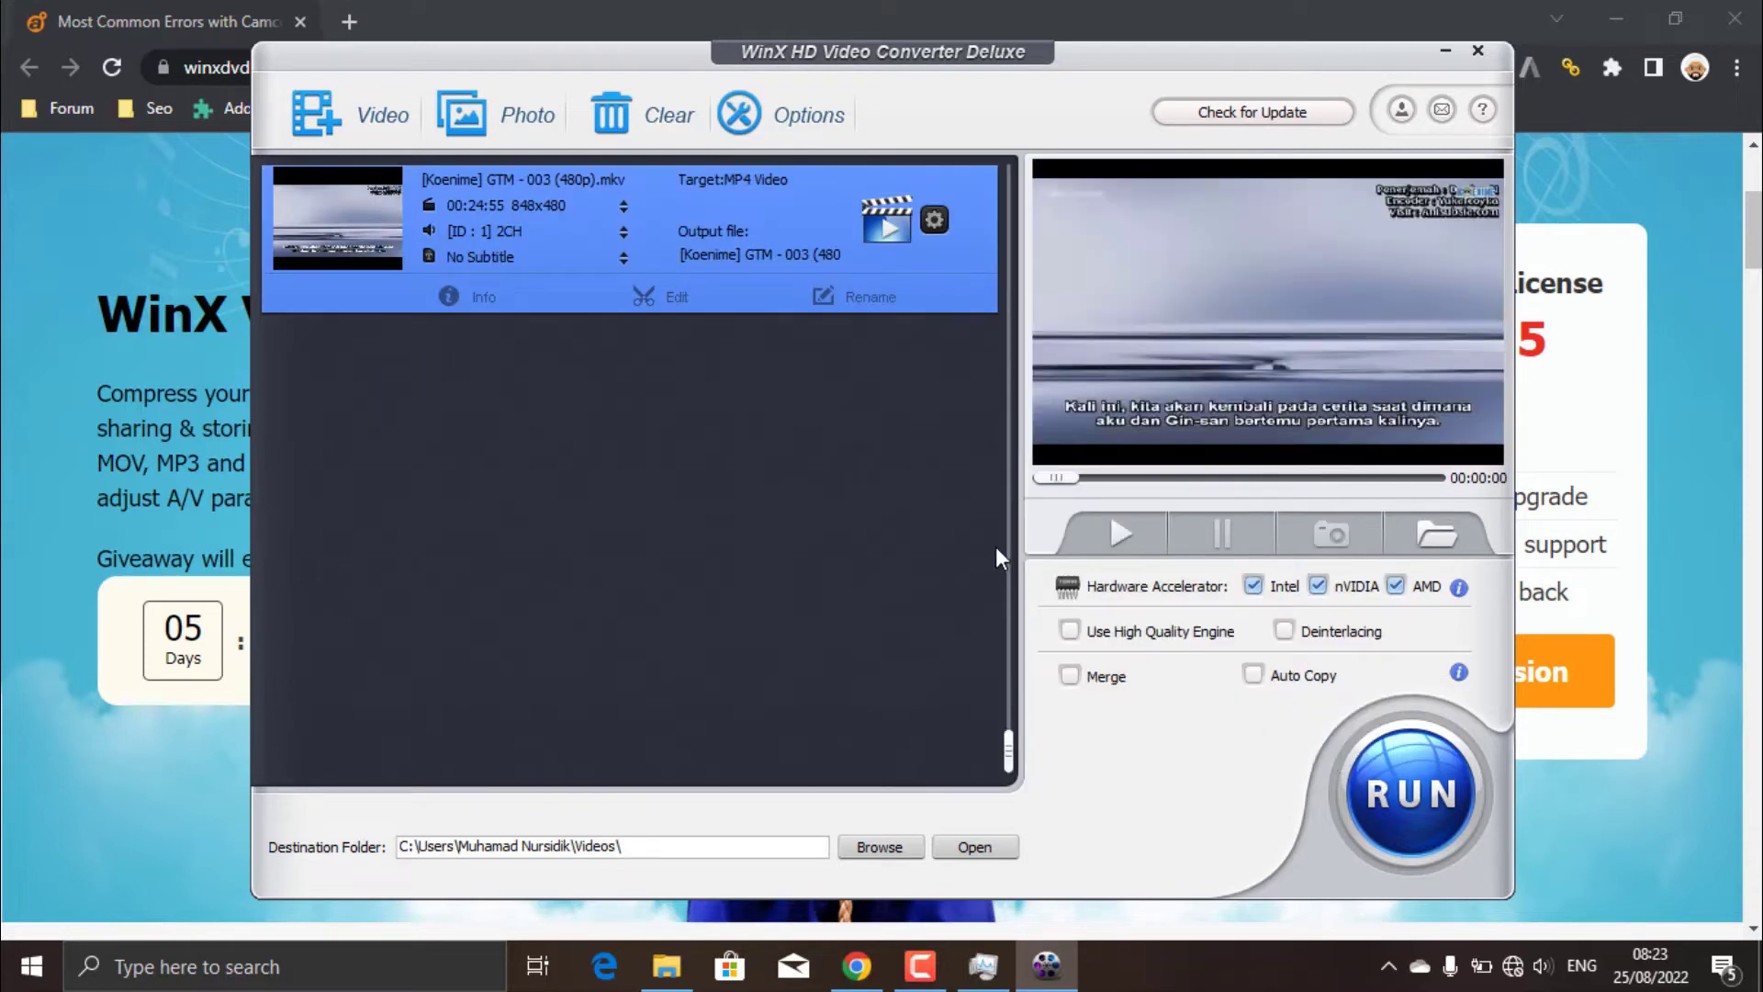
mouse_move(740, 318)
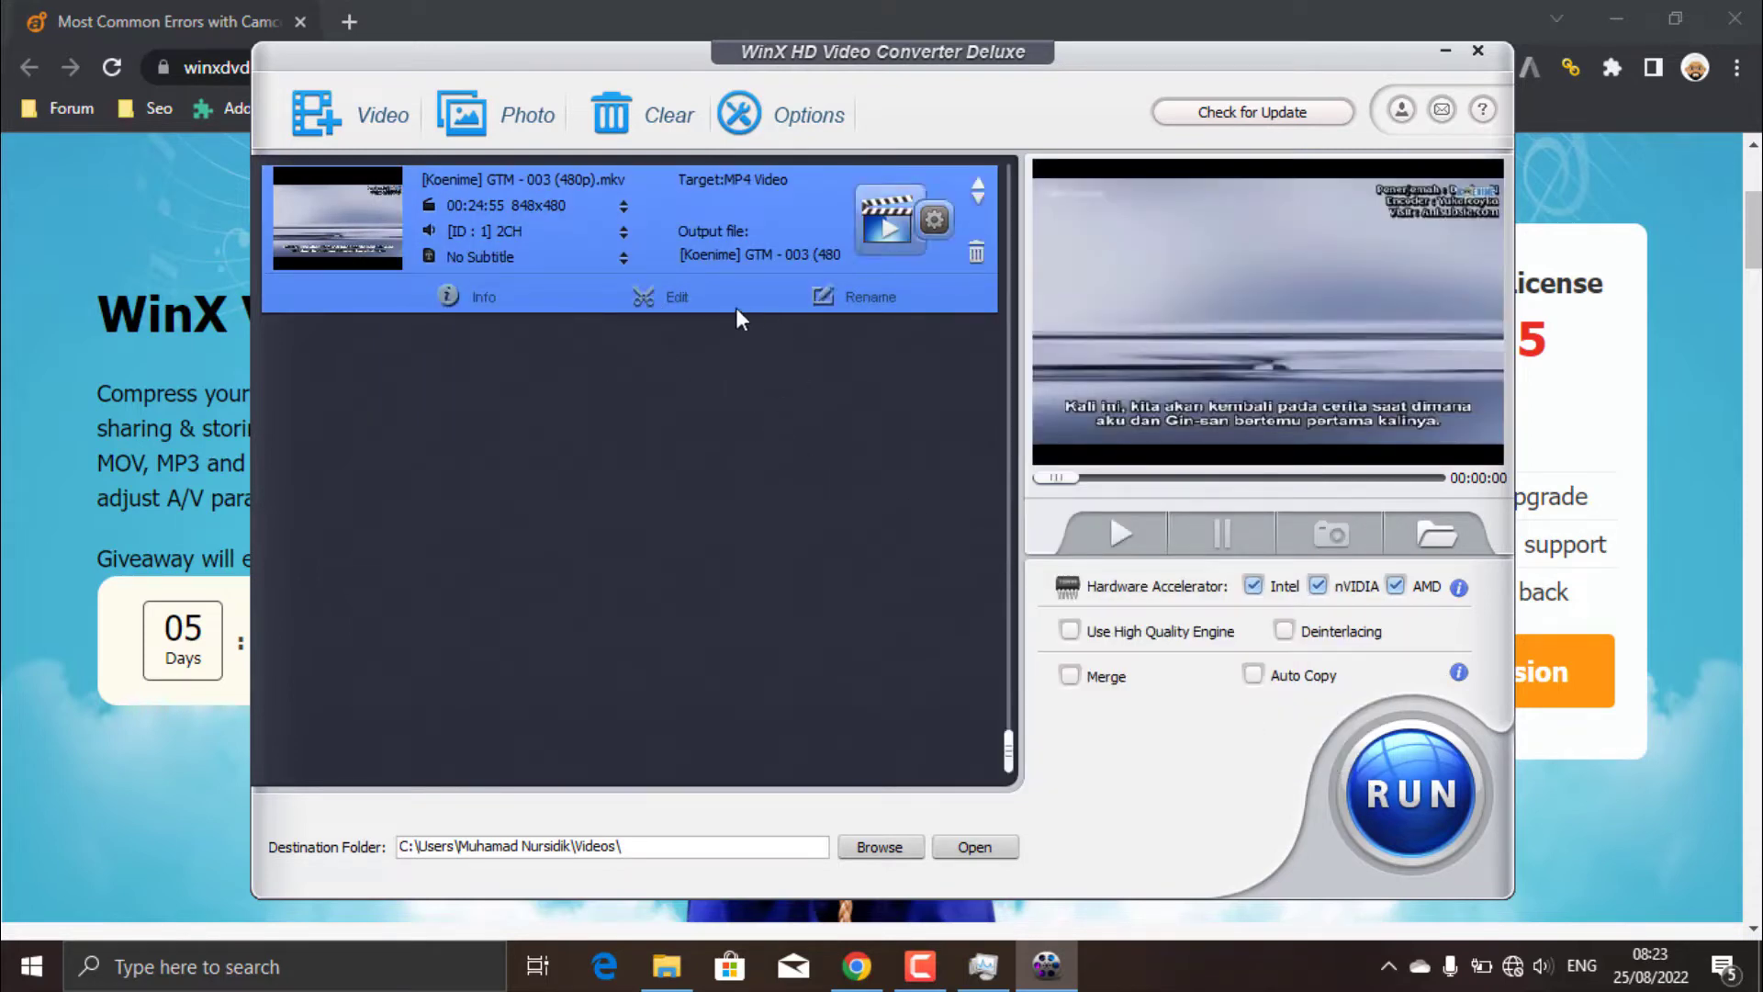
left_click(674, 297)
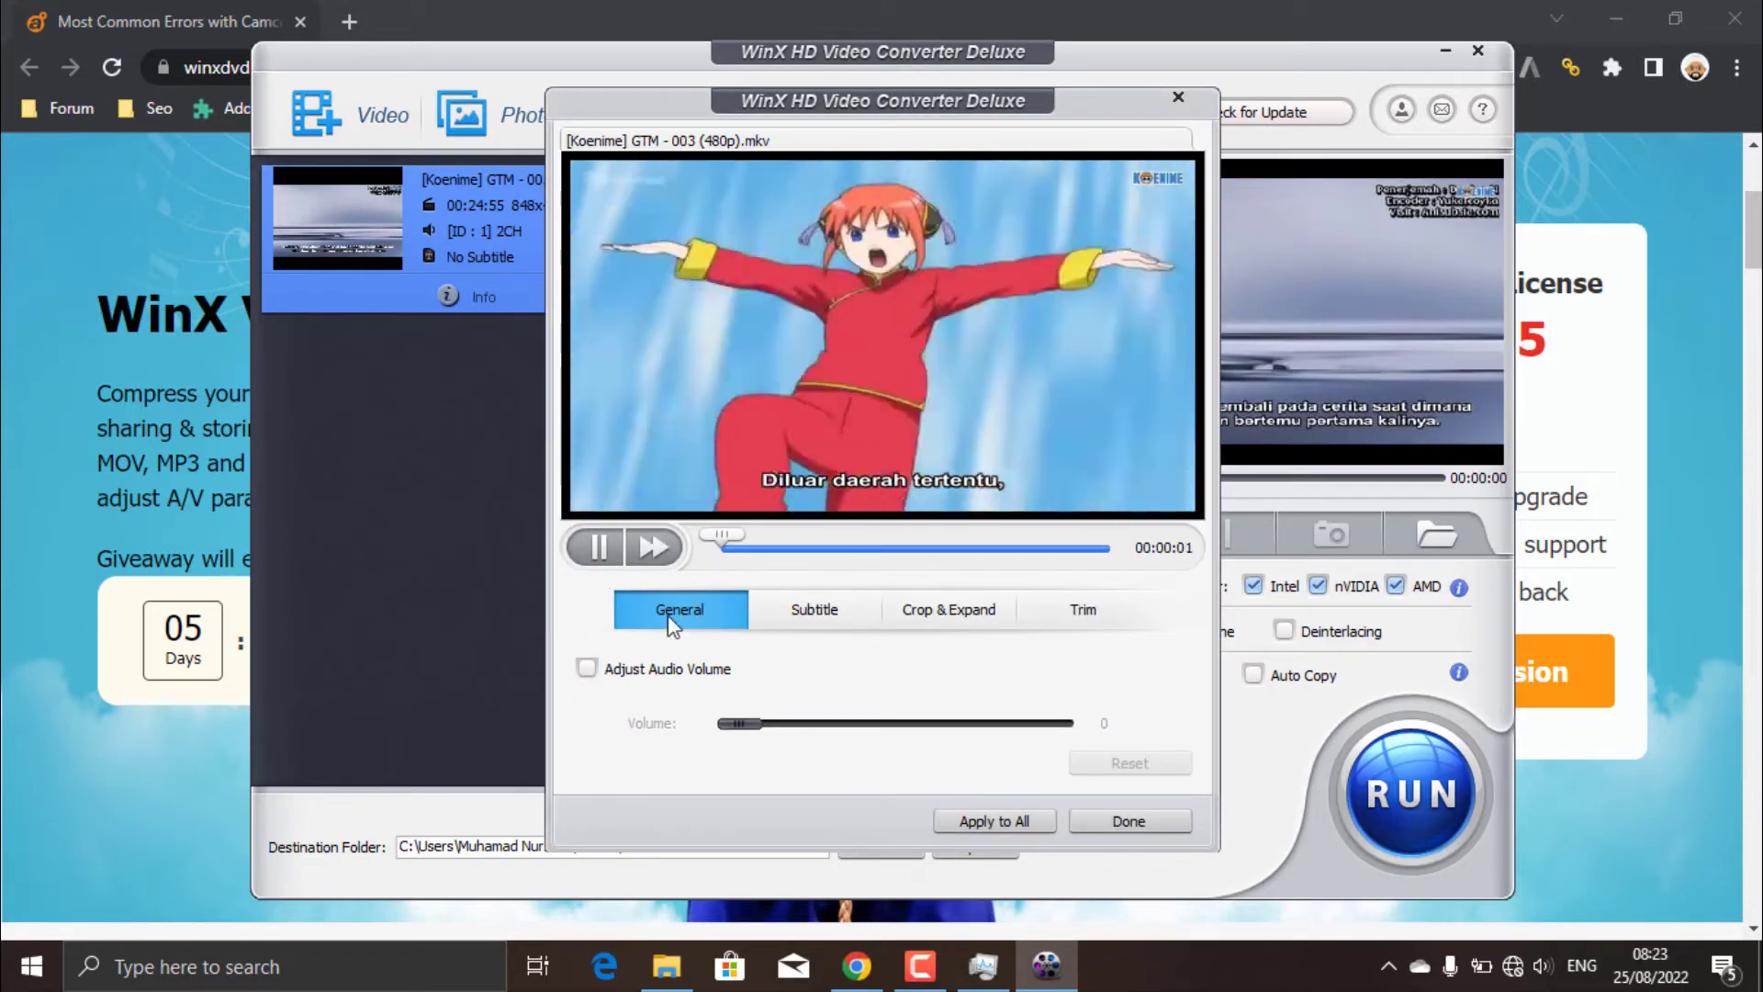
left_click(585, 669)
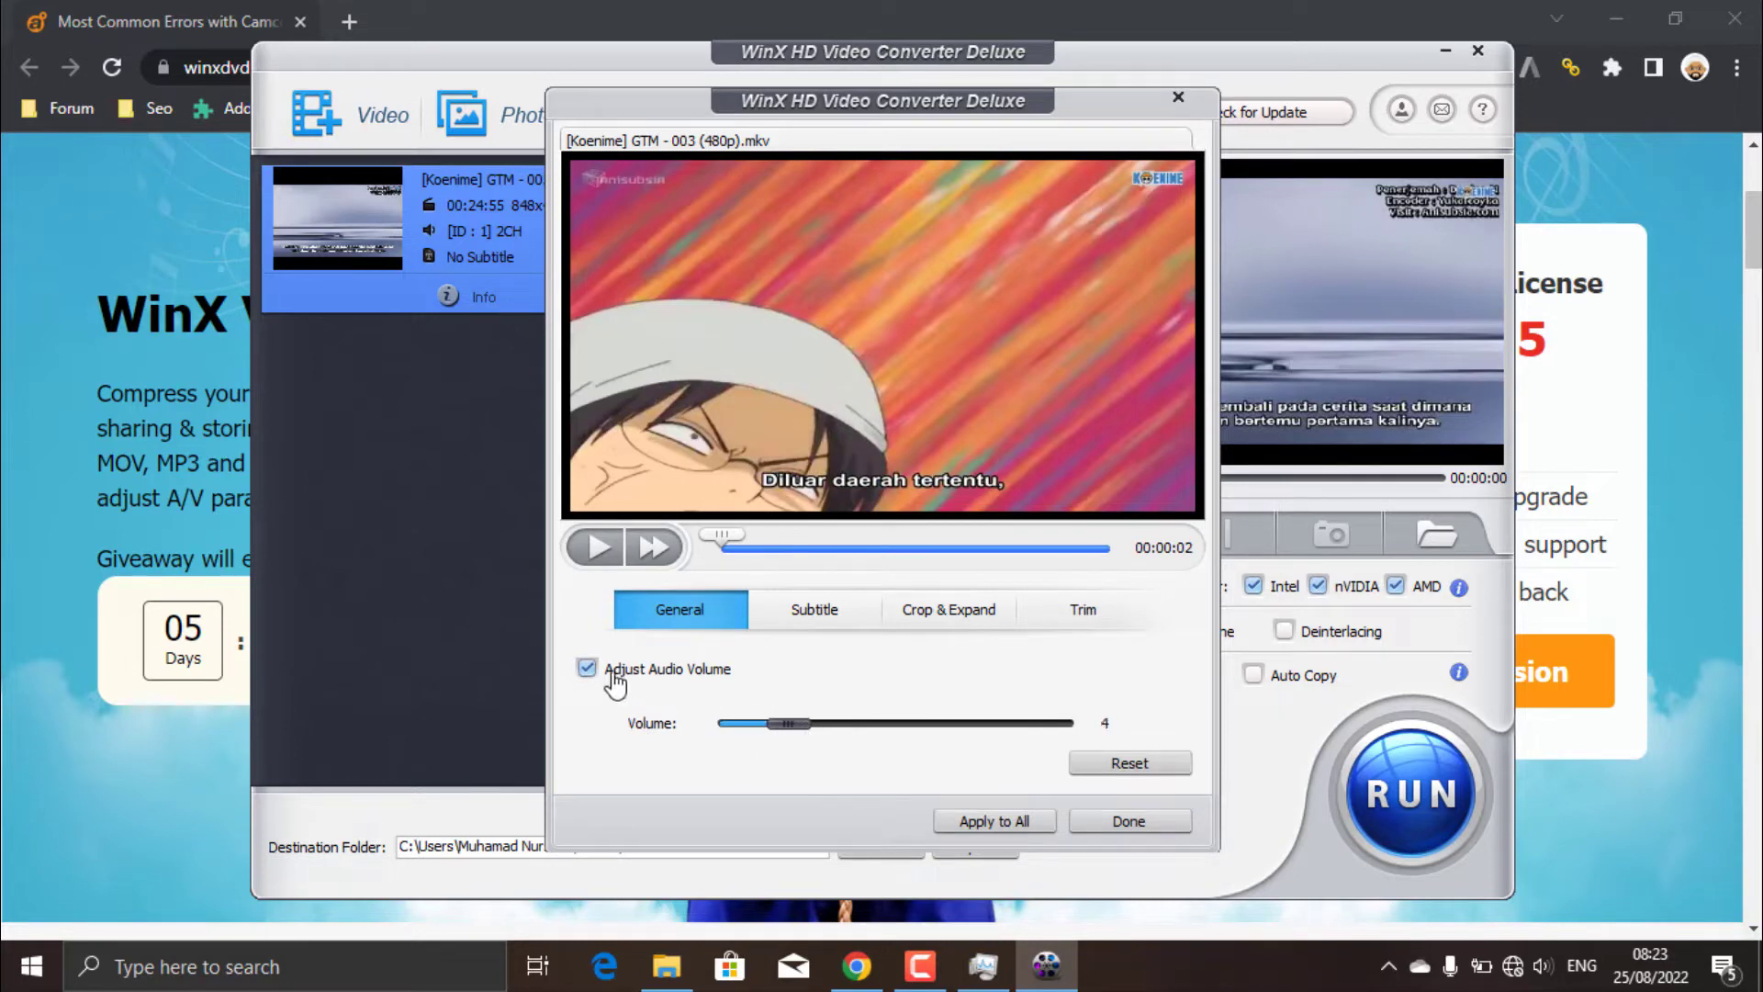
Step: Review the Subtitle, Crop & Expand and Trim settings, then close the editing window
left_click(813, 609)
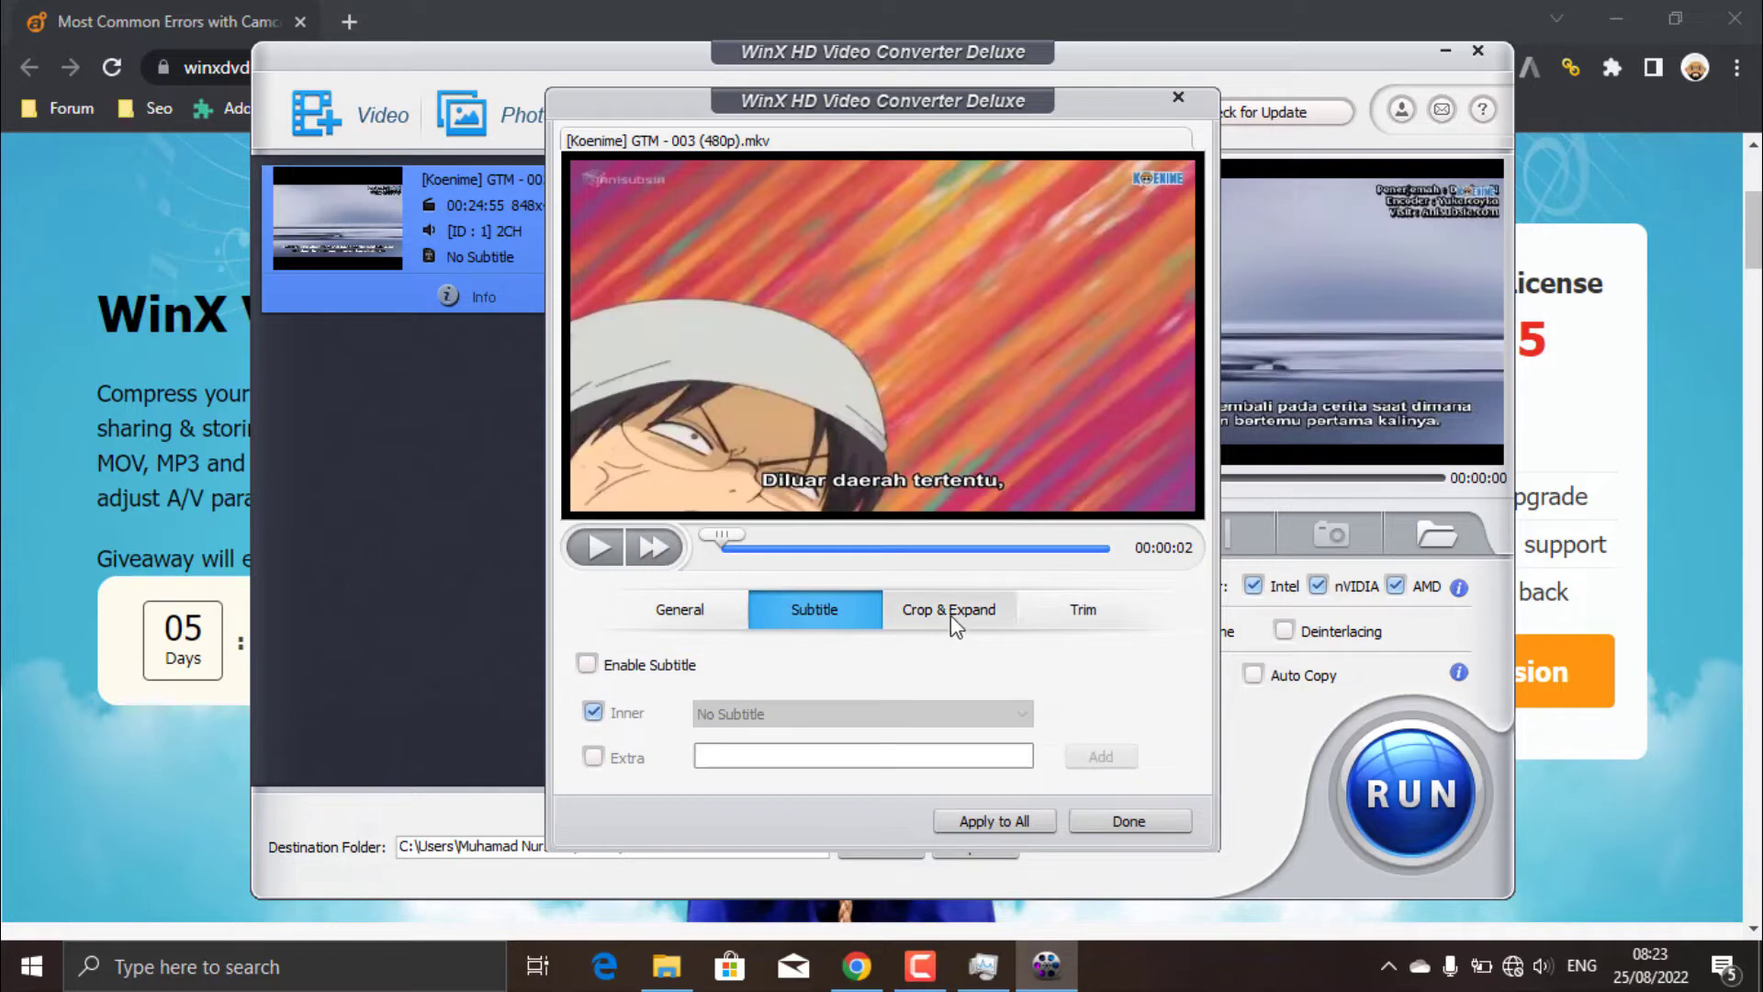
left_click(948, 610)
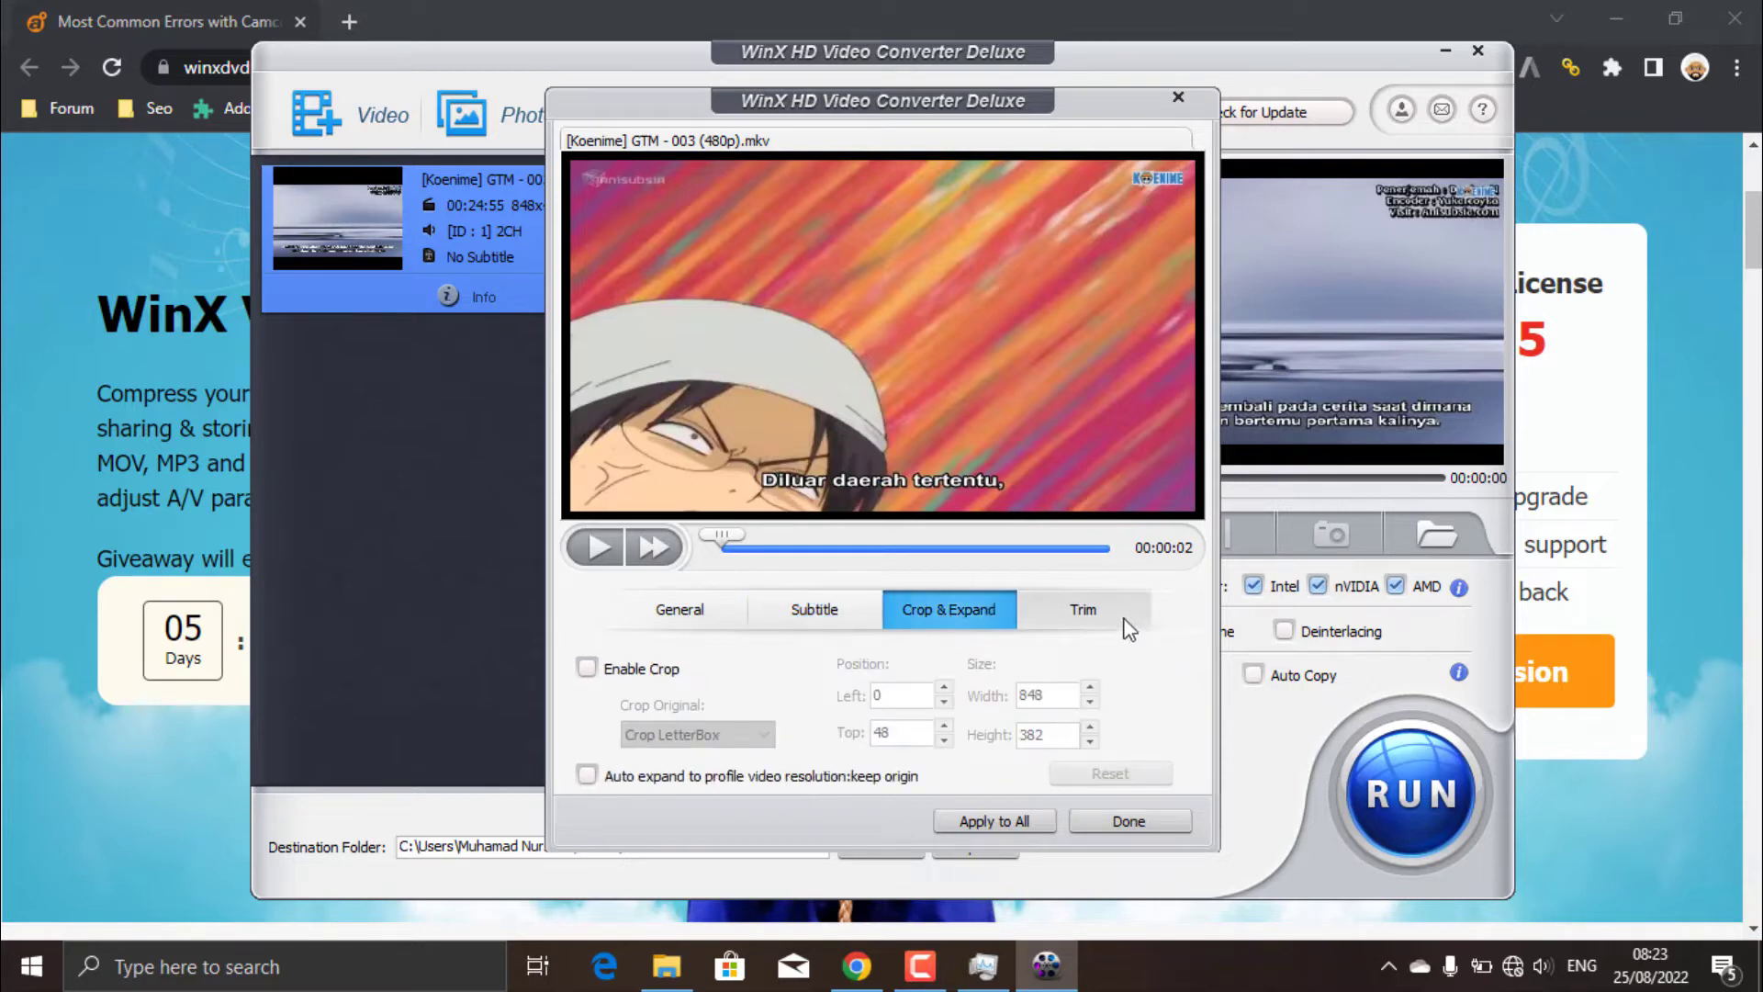
left_click(1080, 609)
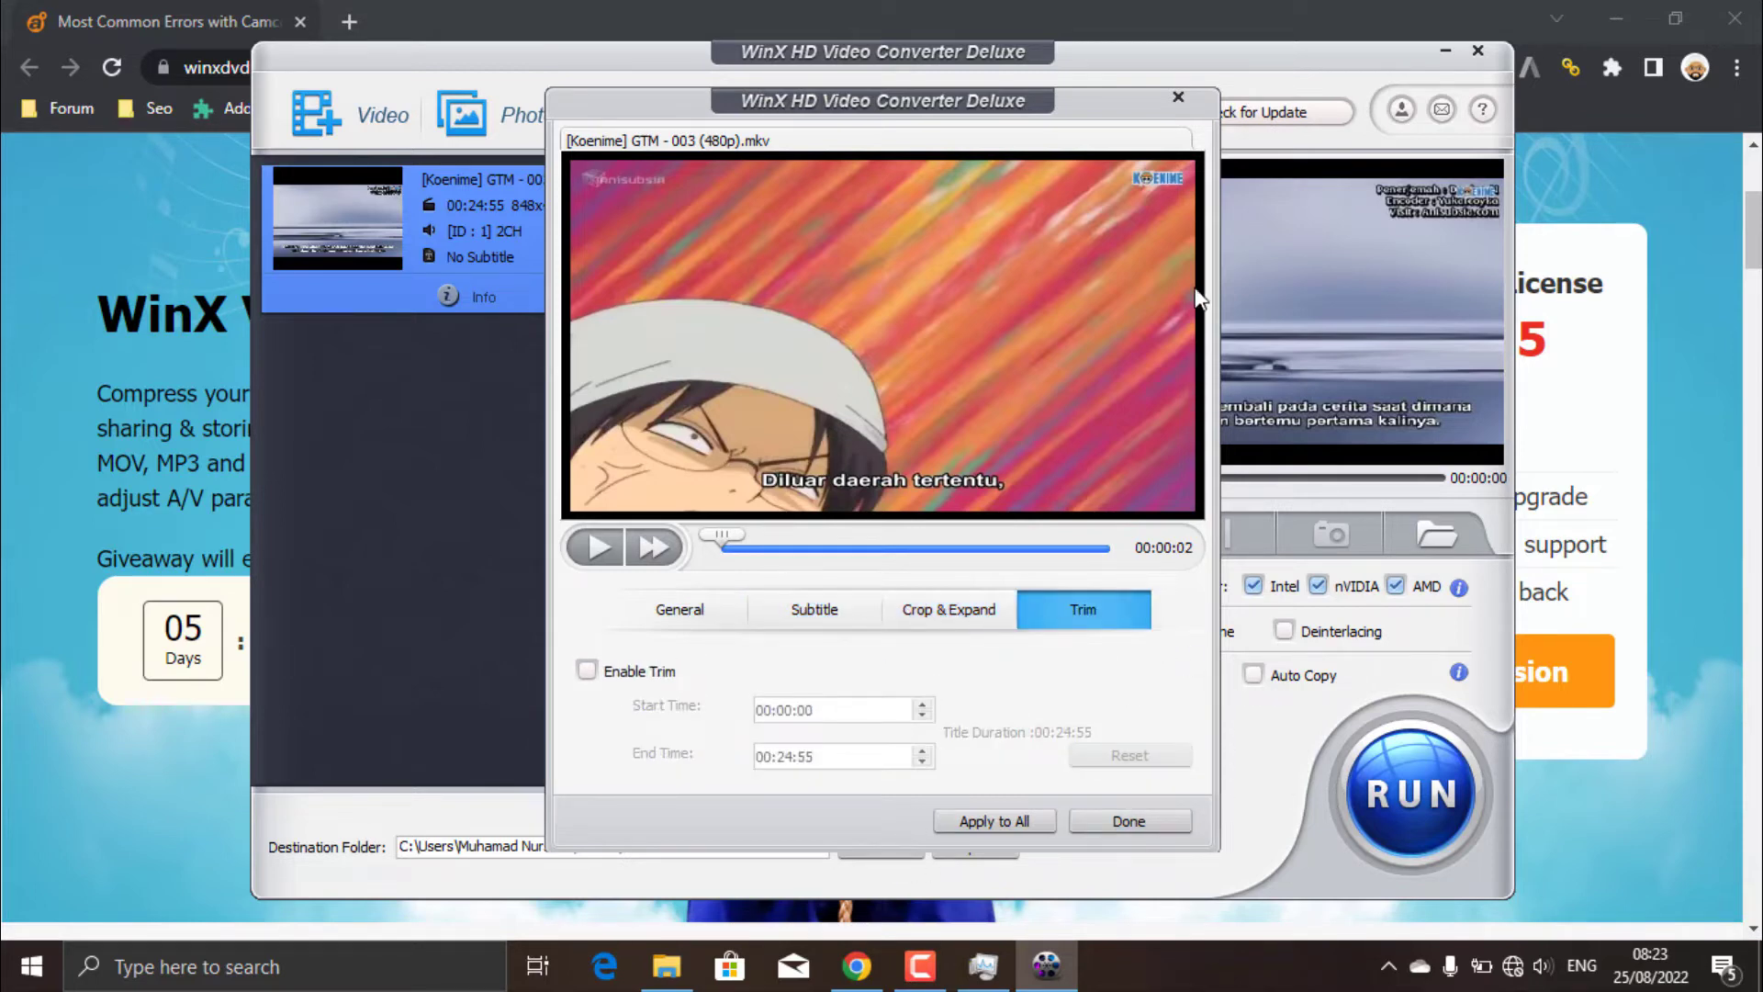
left_click(1125, 821)
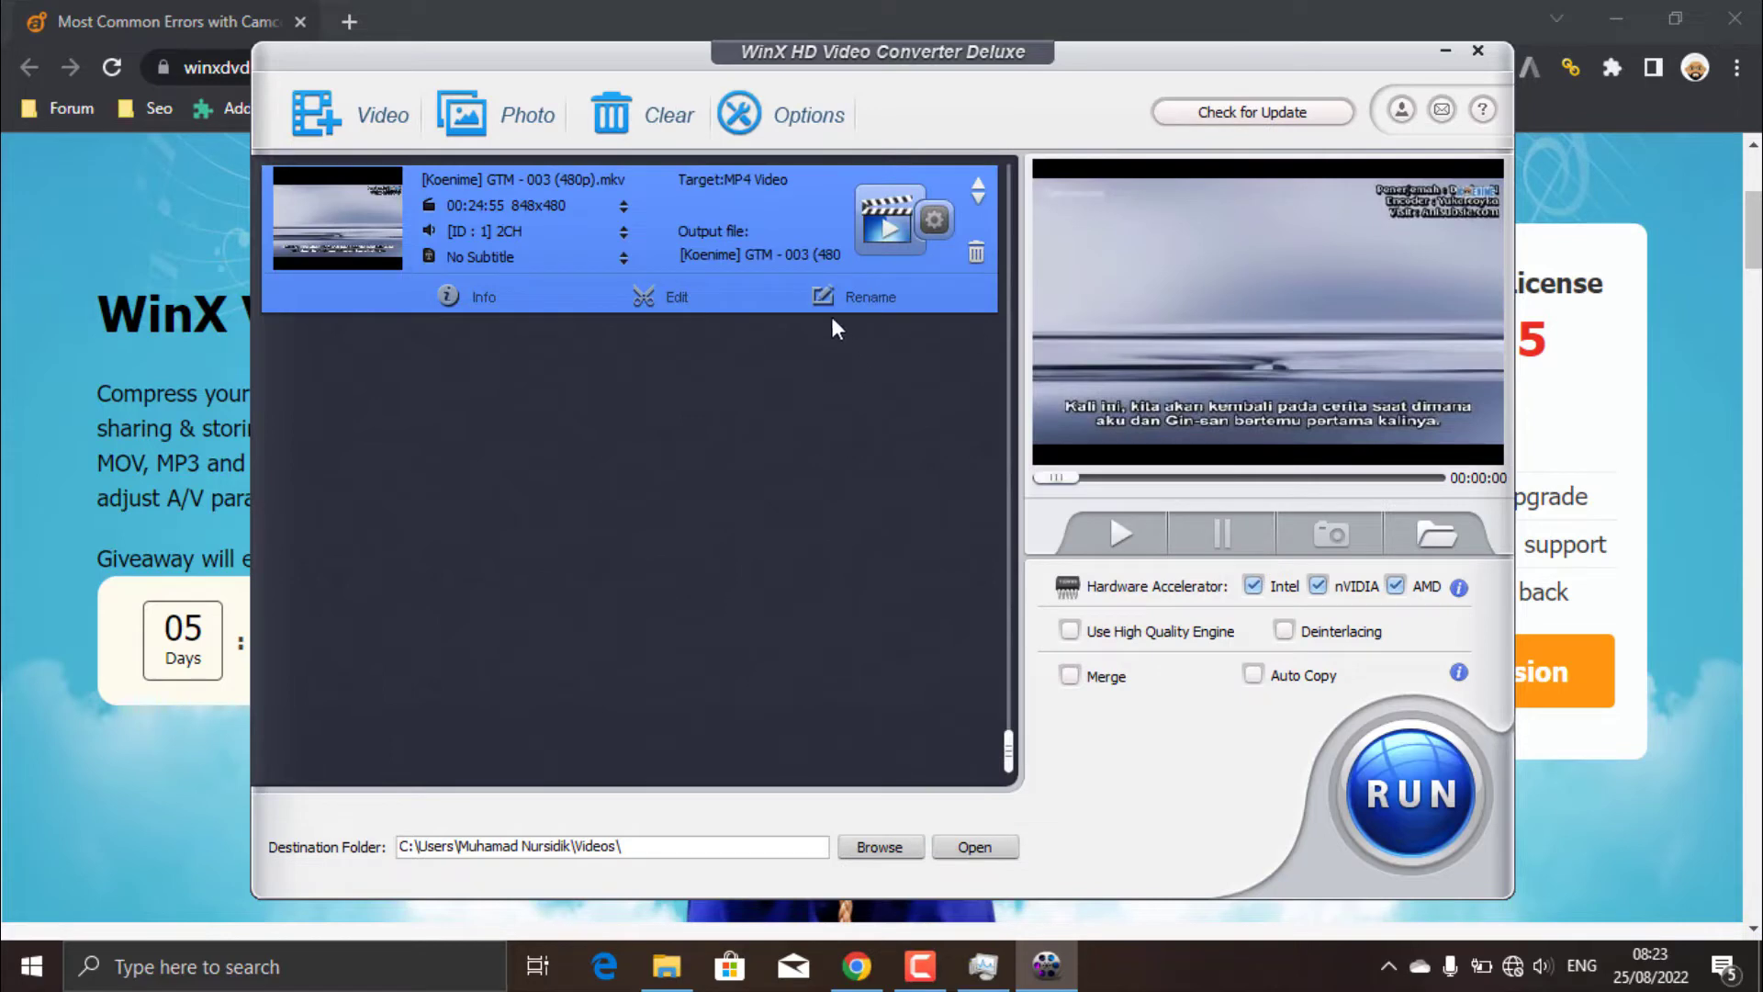
Step: Rename the output target to 'converted videos file.mp4' and confirm
left_click(868, 297)
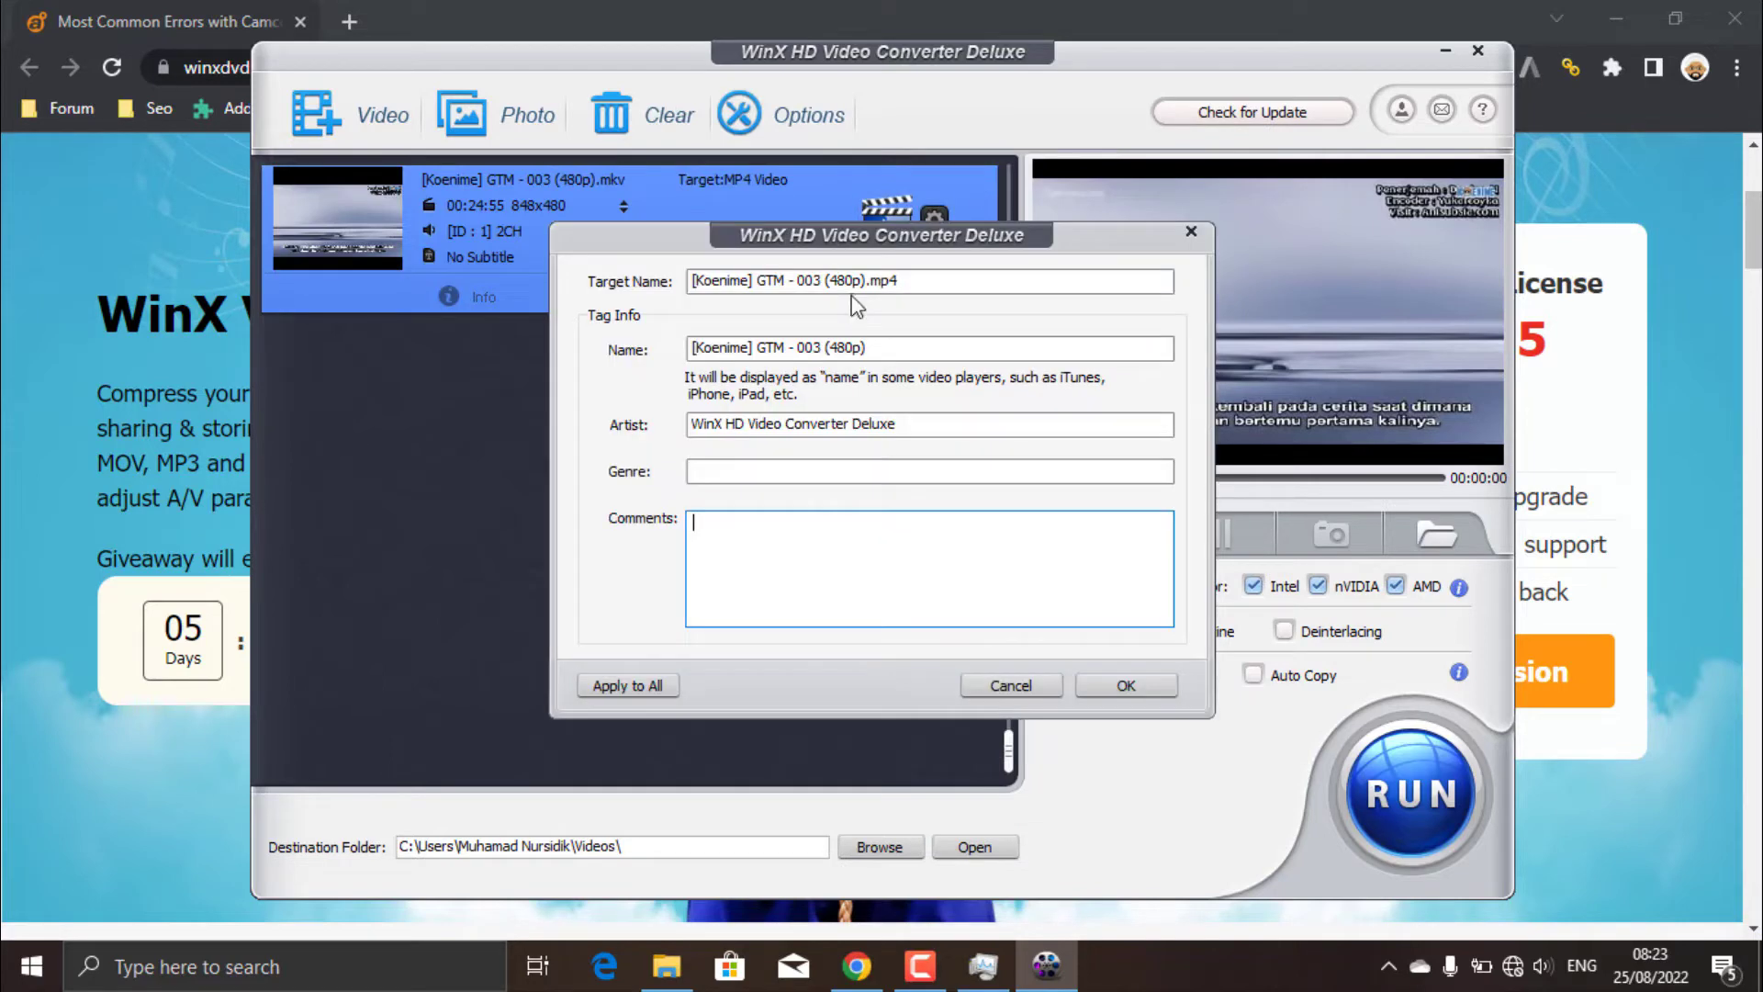
left_click(944, 280)
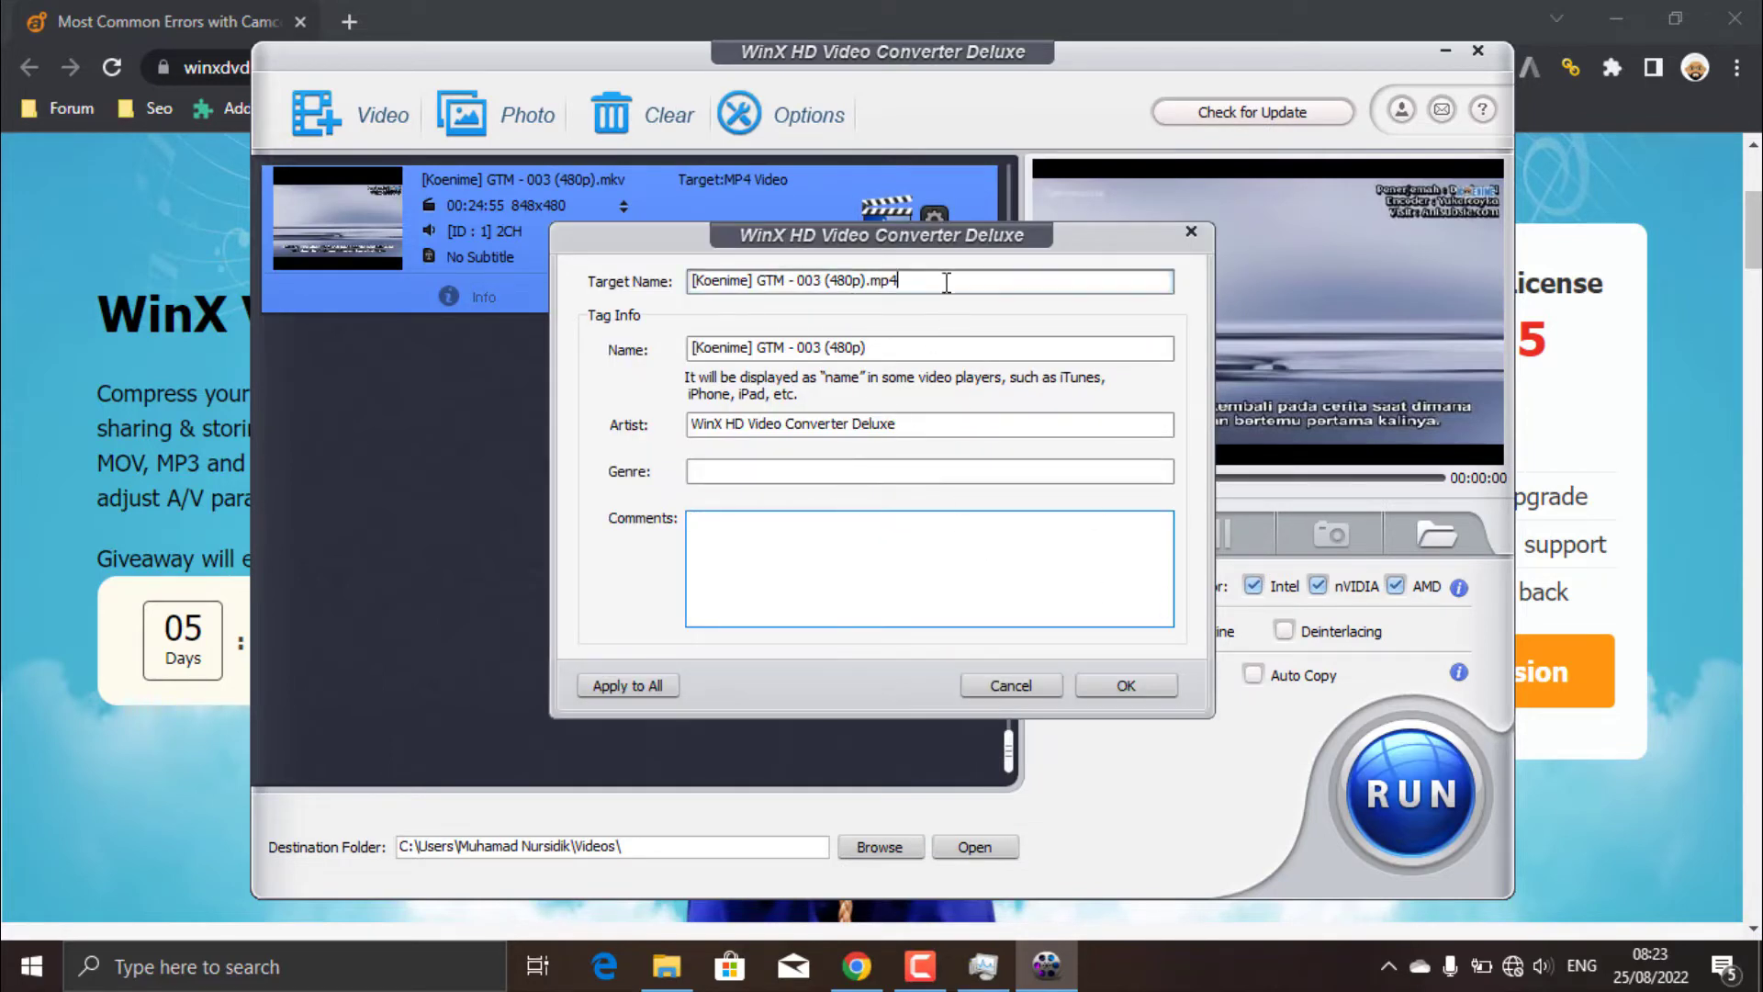
triple_click(928, 281)
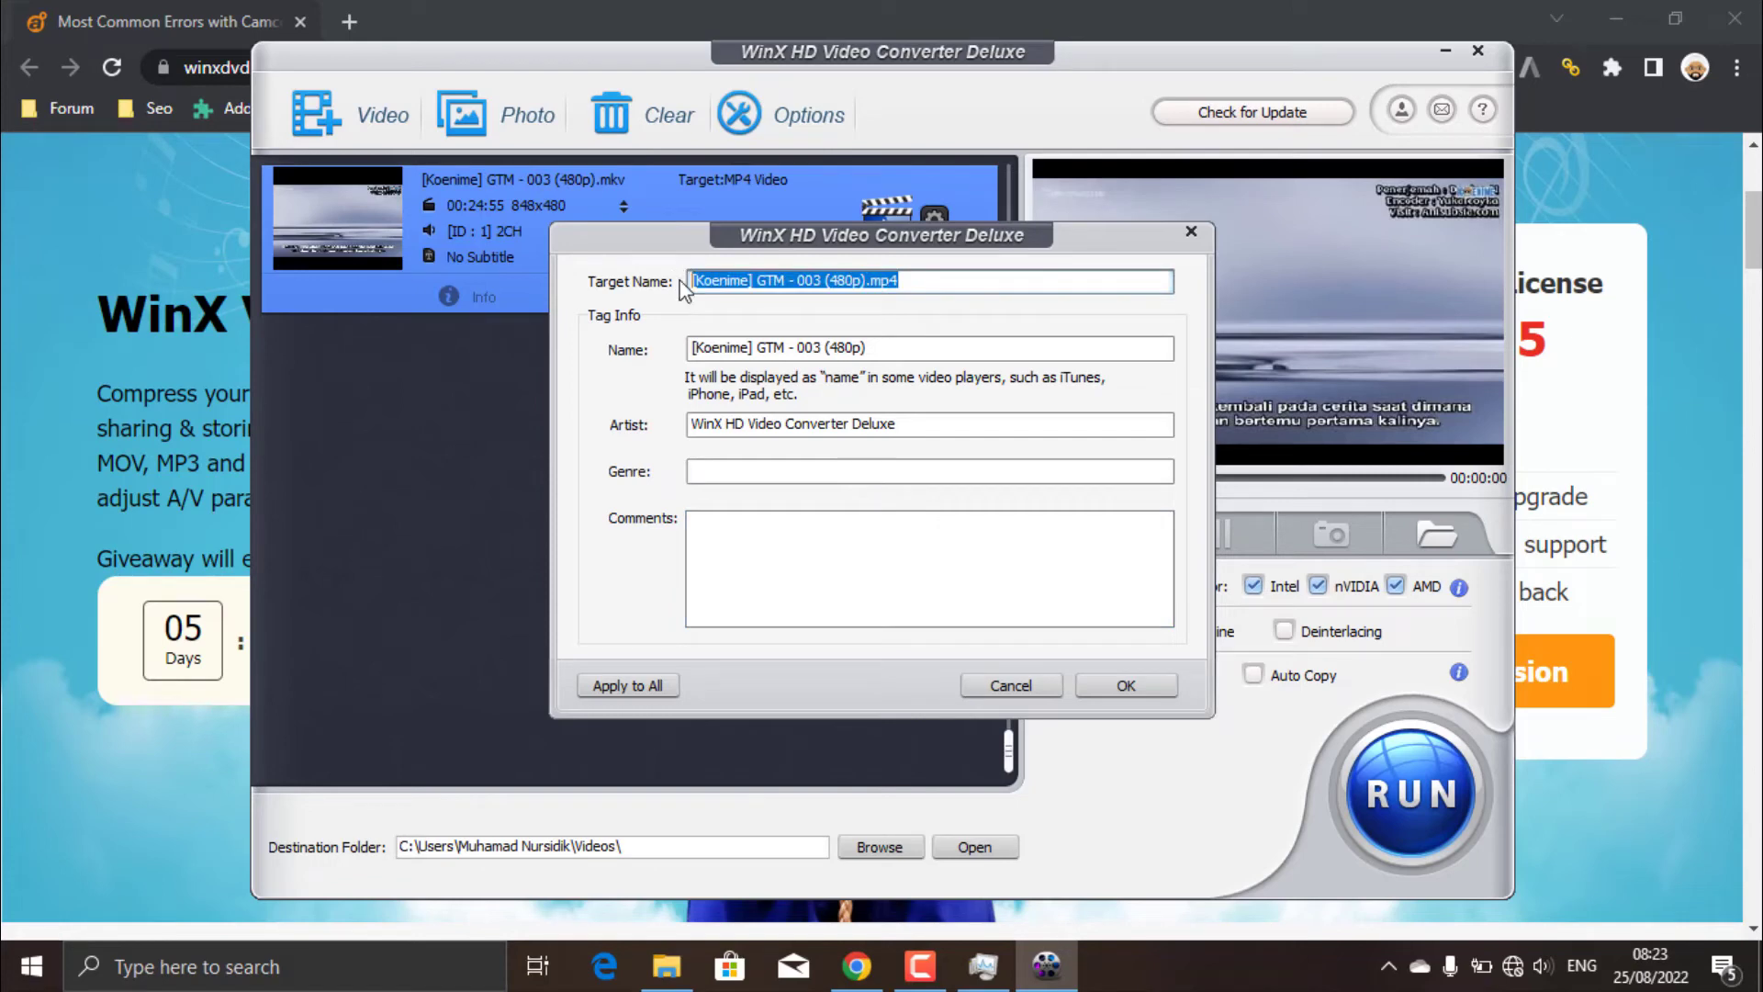
type("converted videos fi")
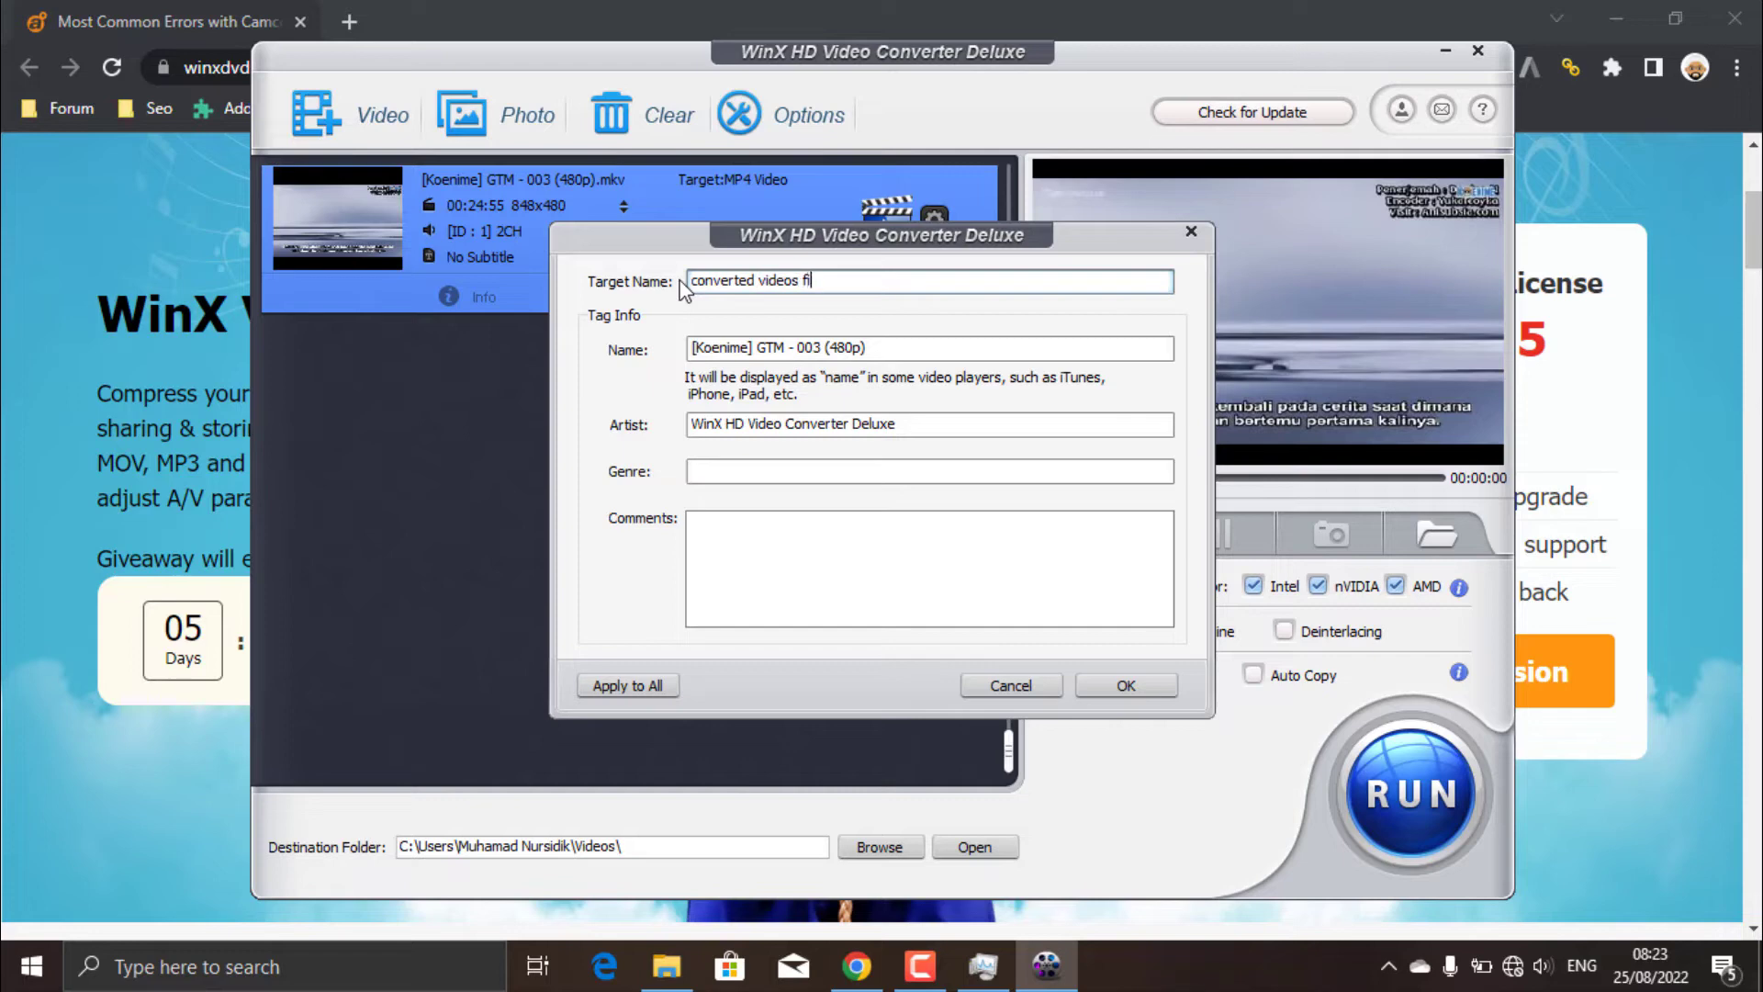
type("le")
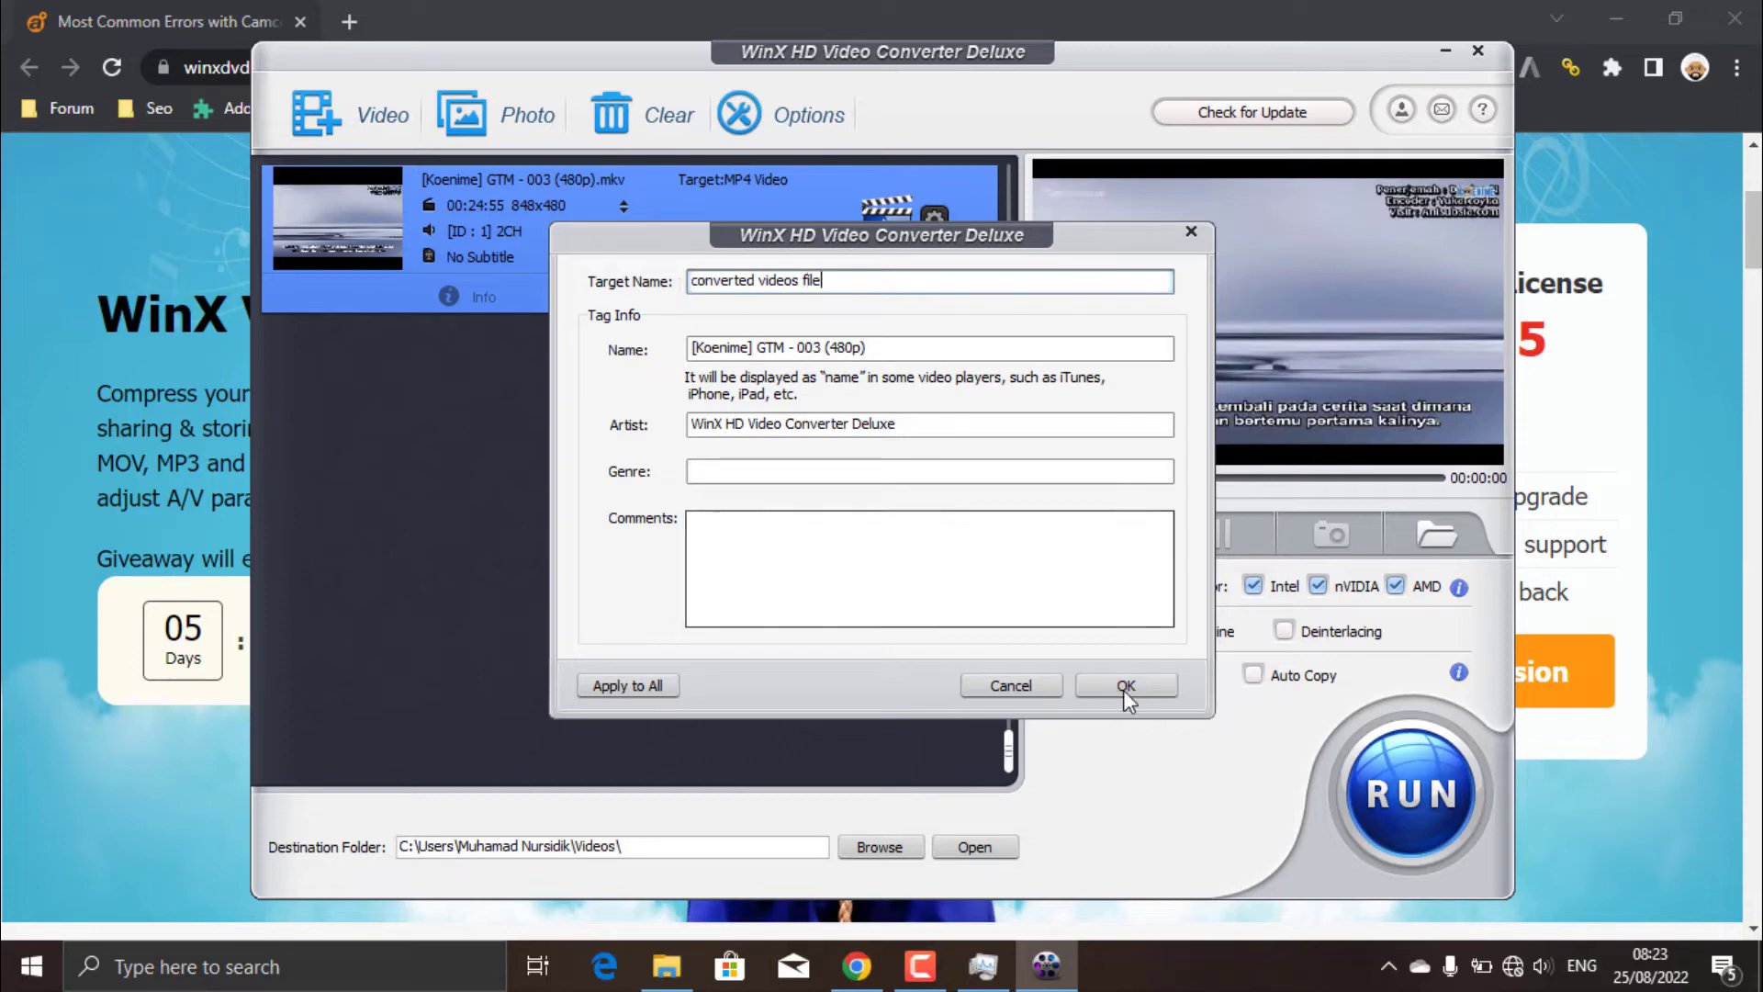
left_click(1124, 685)
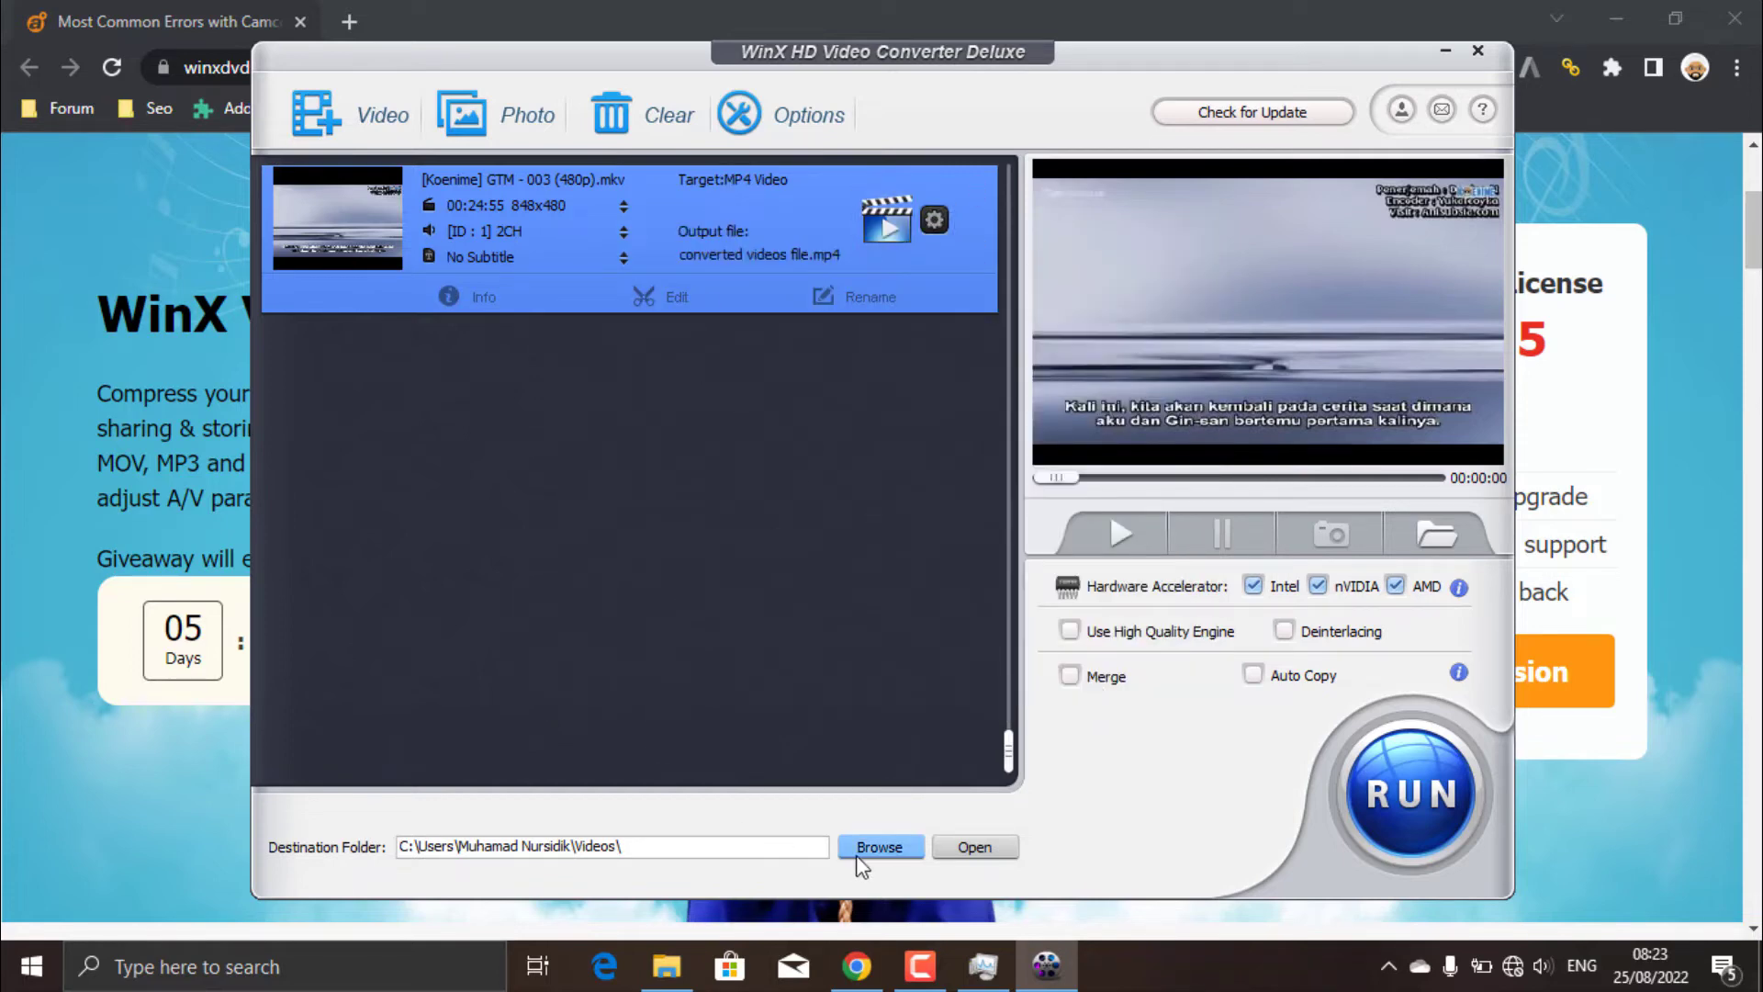
Step: Start the conversion to converted videos file.mp4 with RUN
left_click(879, 846)
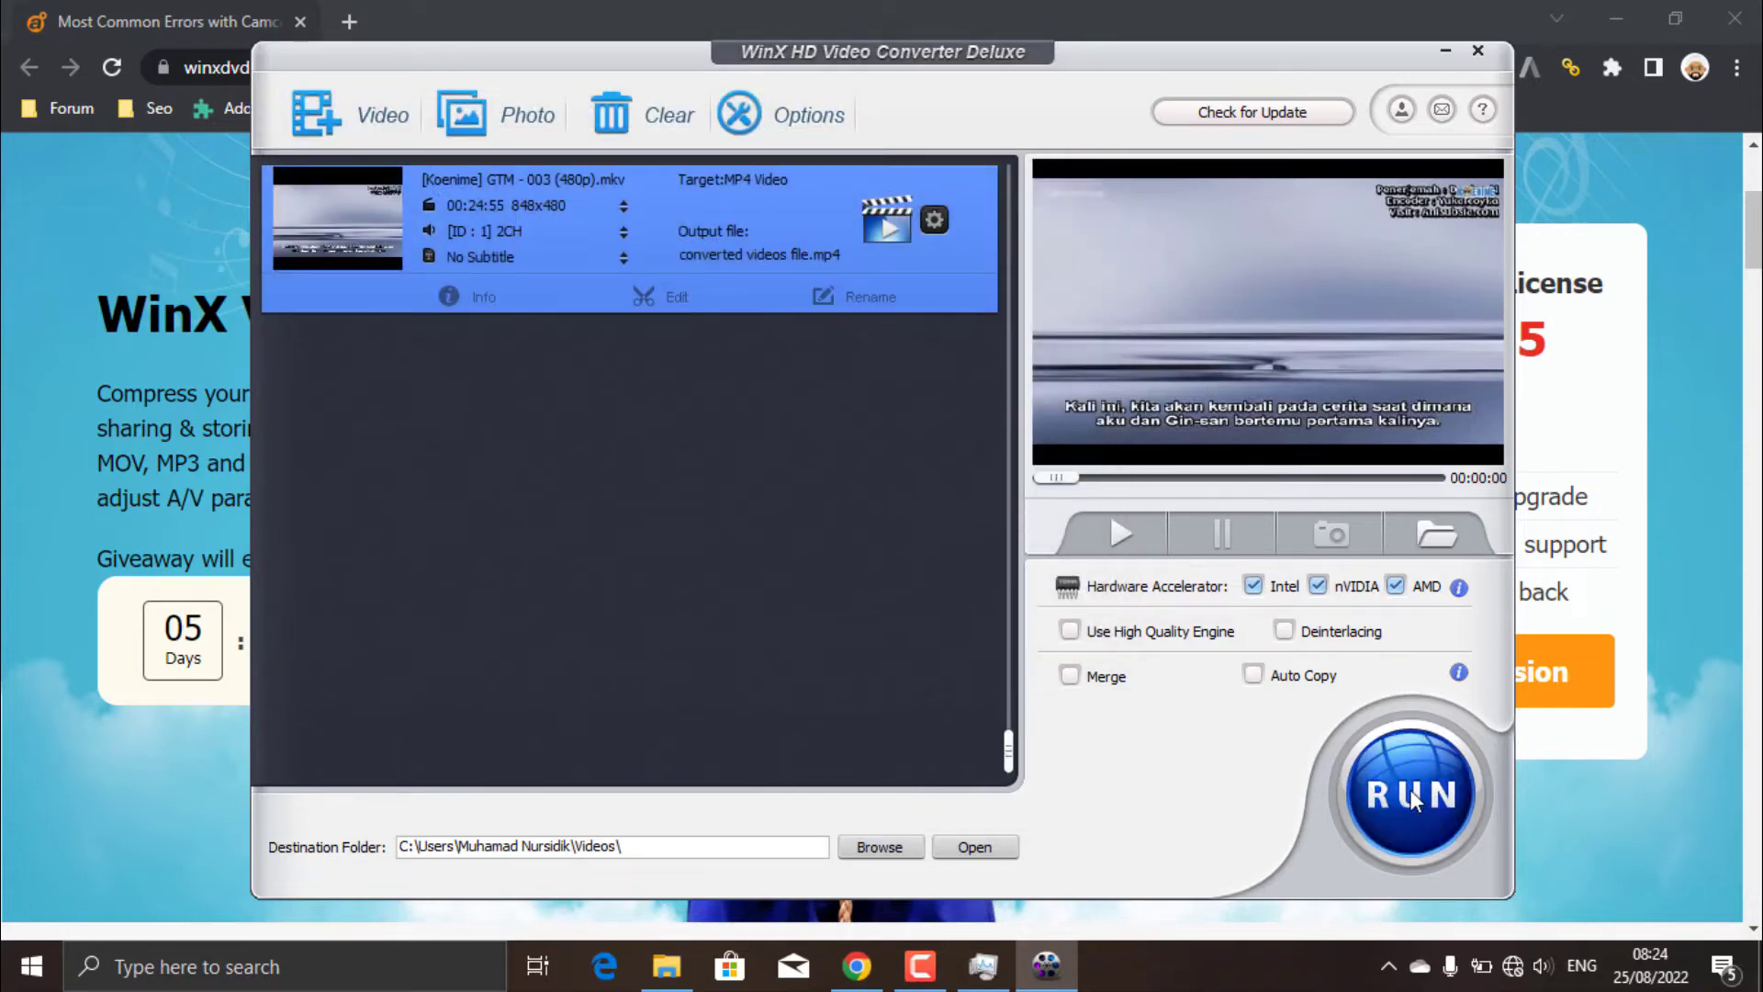
left_click(1410, 793)
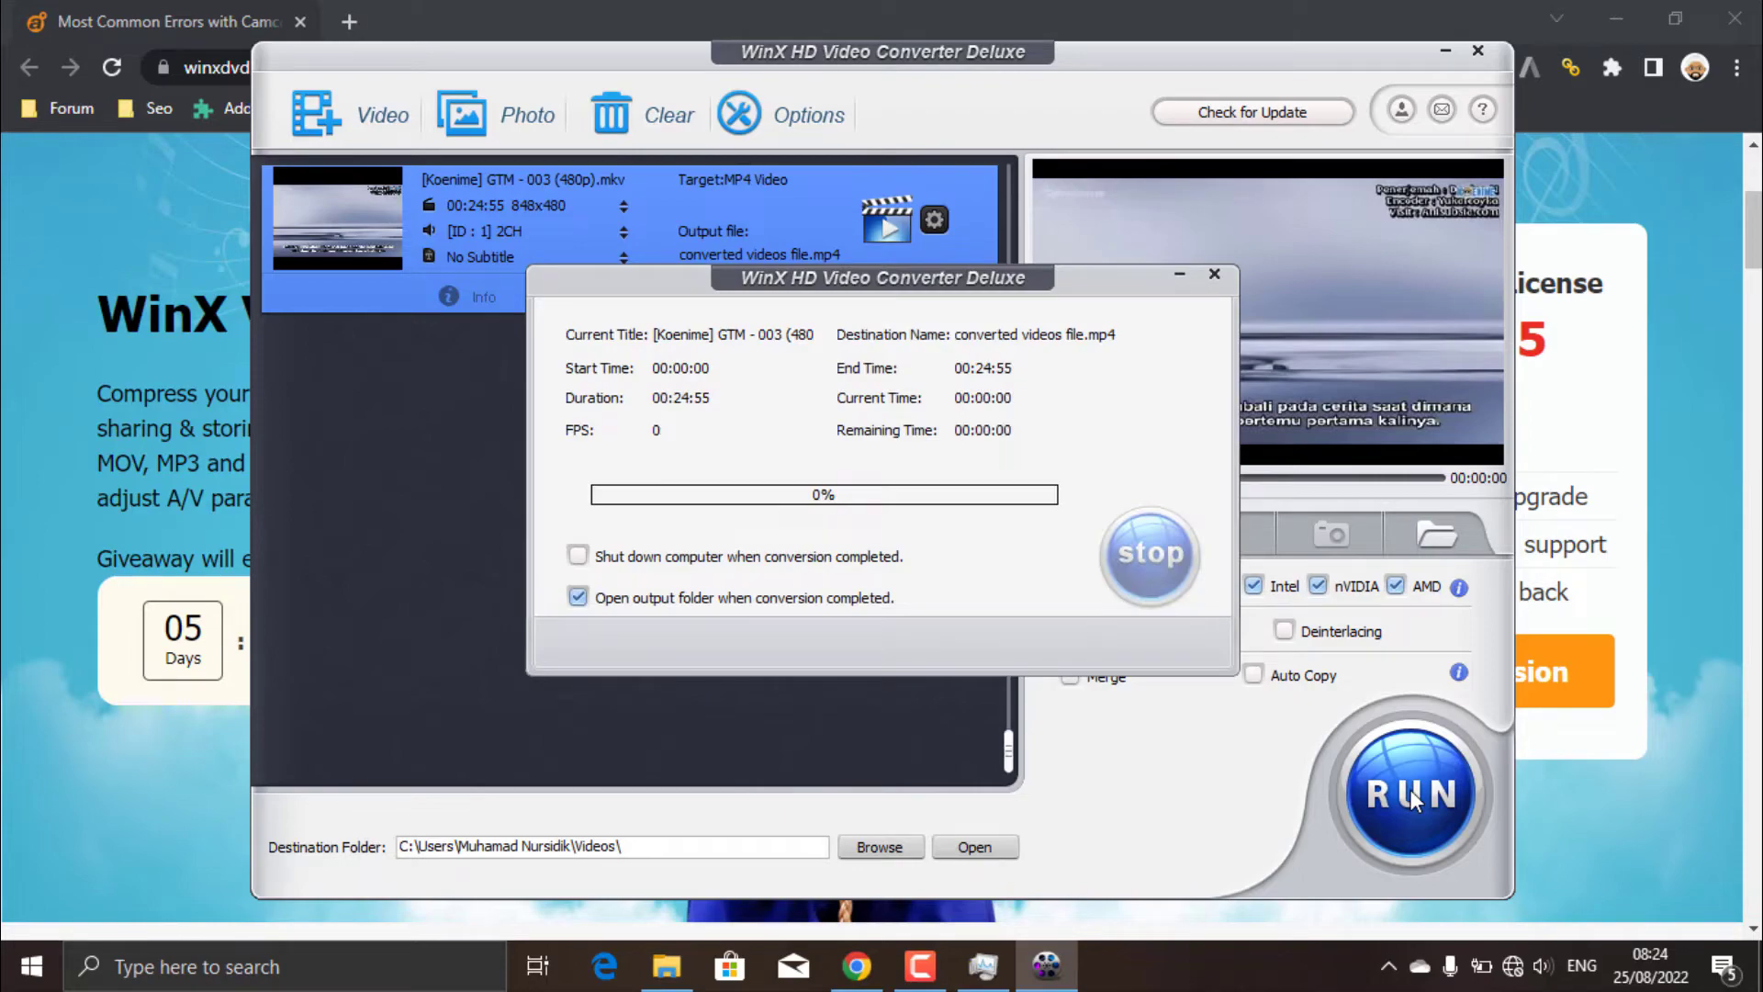